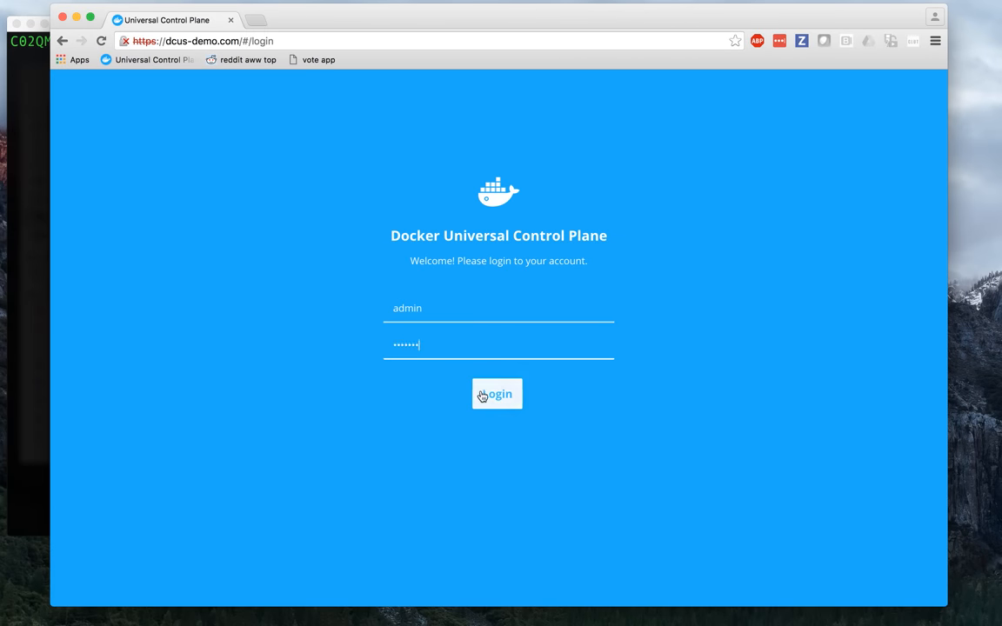
Sign in as admin to reach the cluster dashboard.
{"action": "left_click", "coordinate": [496, 394]}
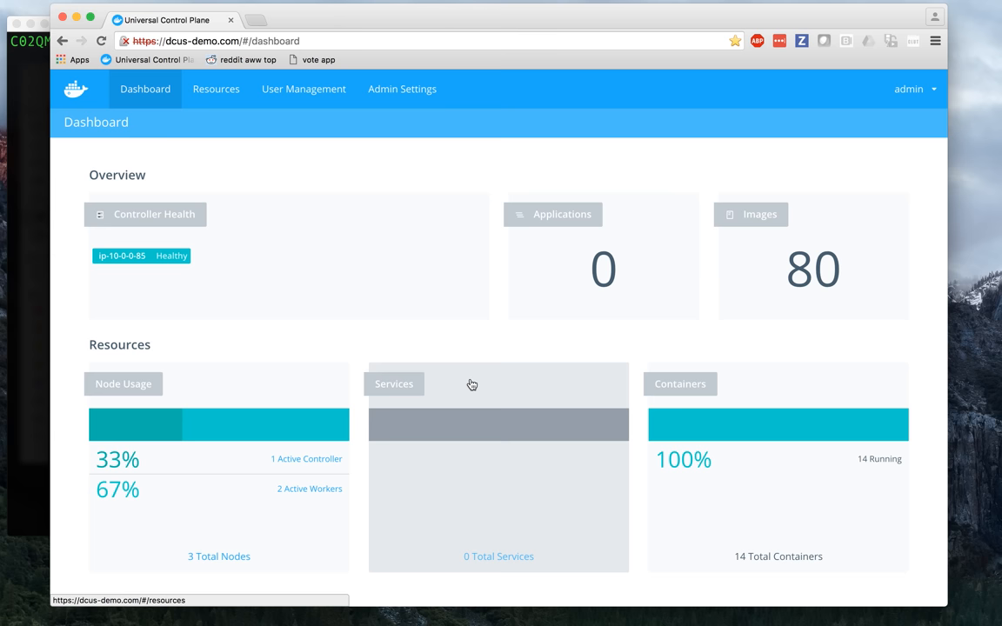
{"action": "mouse_move", "coordinate": [572, 289]}
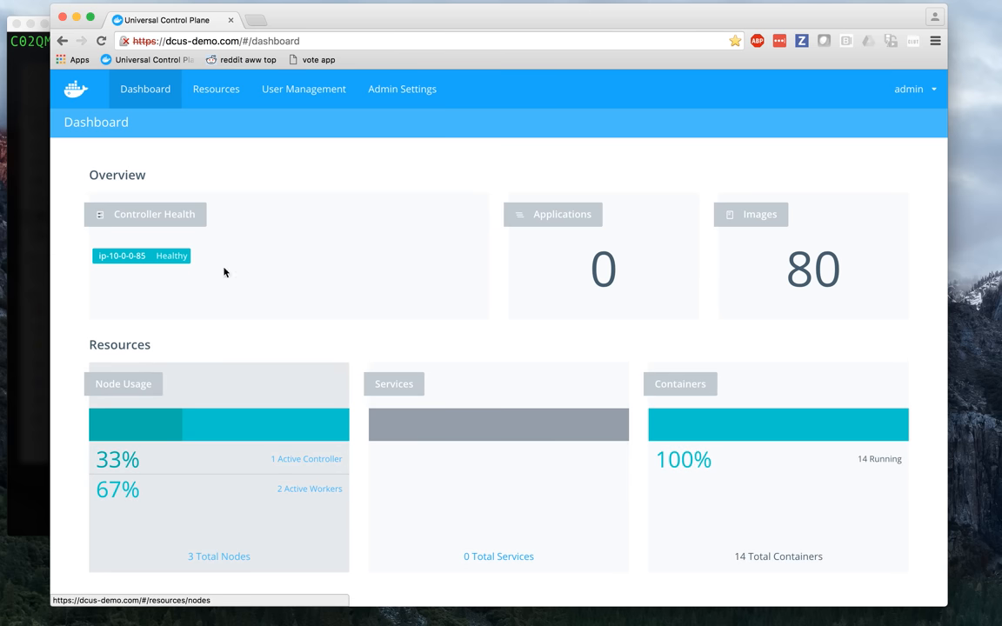
Go to Resources and start a new service deployment in the form wizard.
{"action": "left_click", "coordinate": [216, 88]}
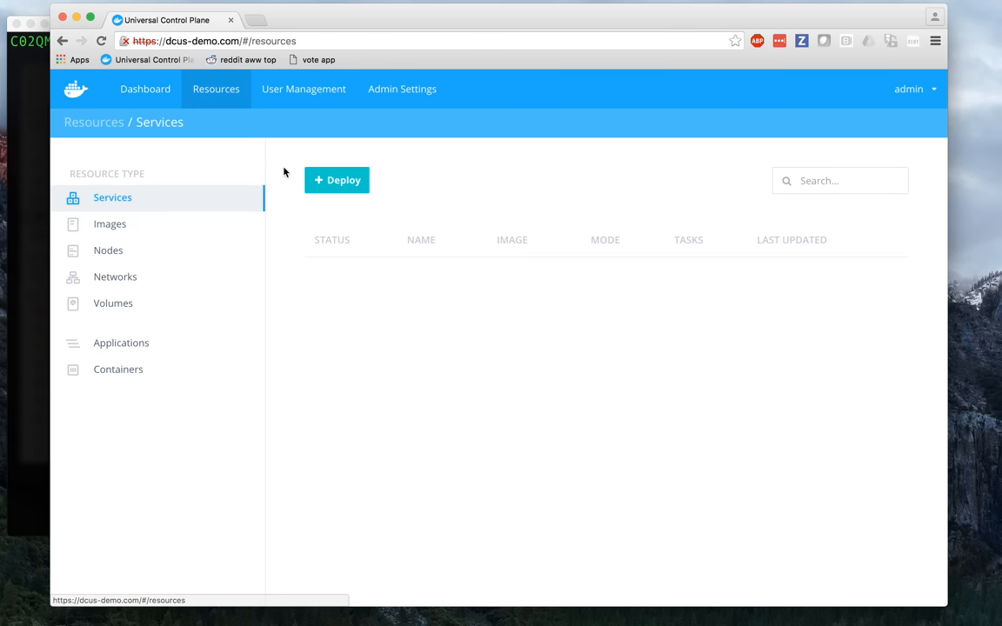
{"action": "left_click", "coordinate": [336, 180]}
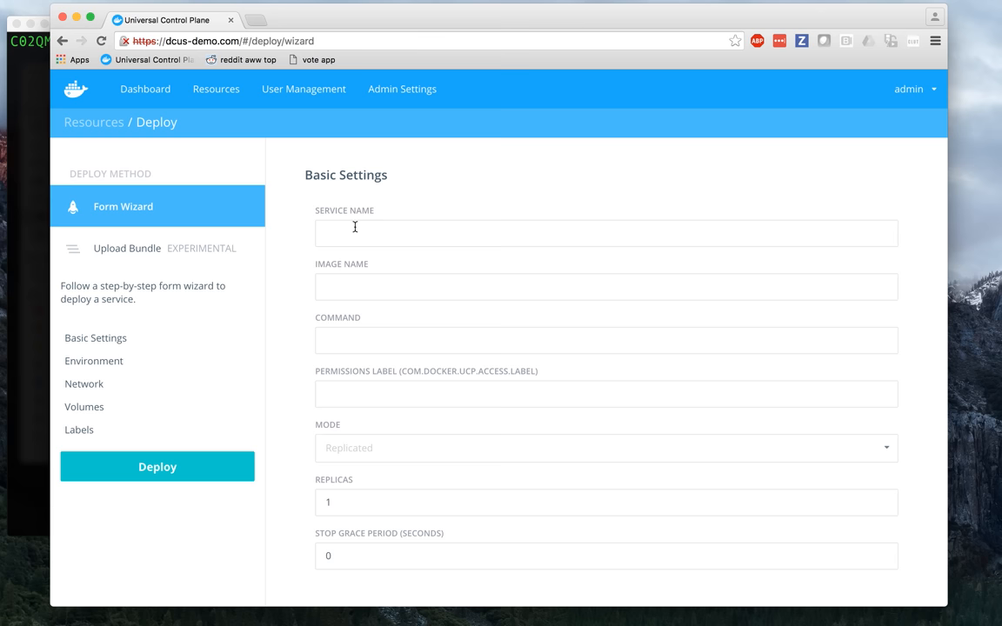
{"action": "scroll", "scroll_direction": "down", "scroll_amount": 3}
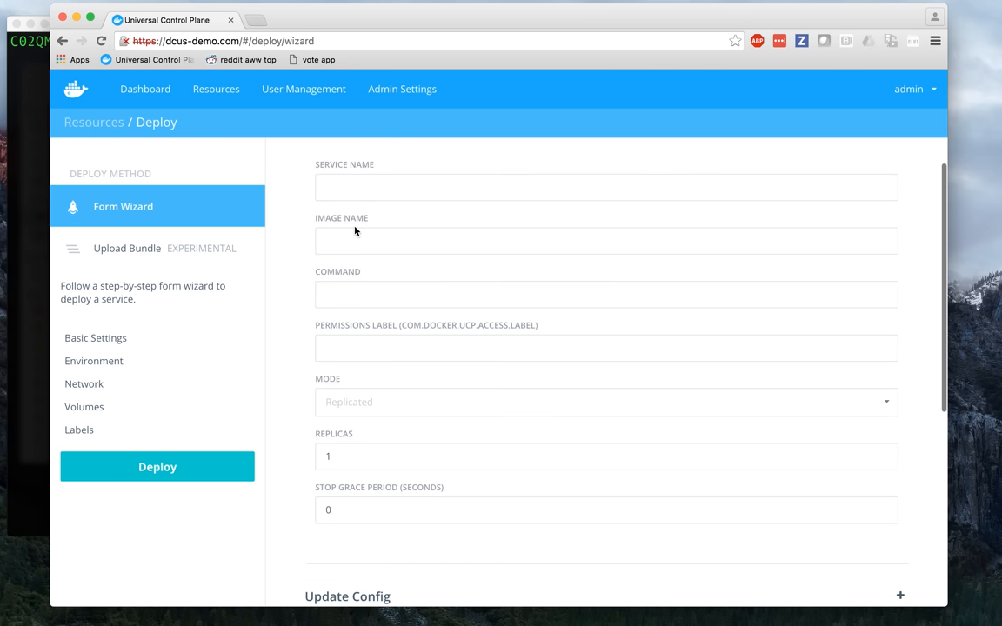
{"action": "scroll", "scroll_direction": "down", "scroll_amount": 3}
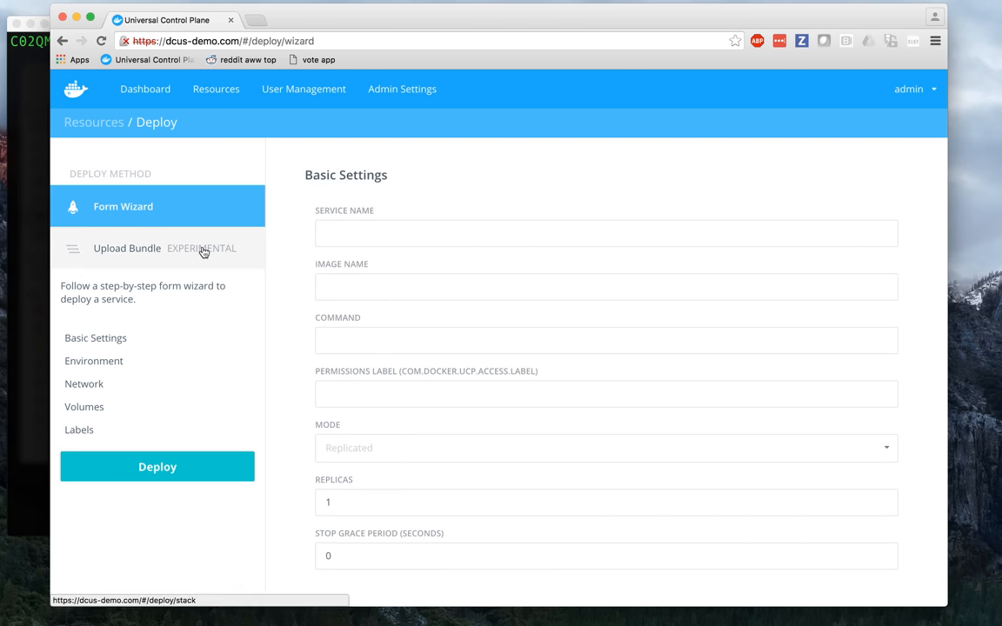
Upload enterpriseapp.dab from the DockerCon 2016 folder to preview its five services and voting network.
{"action": "left_click", "coordinate": [127, 248]}
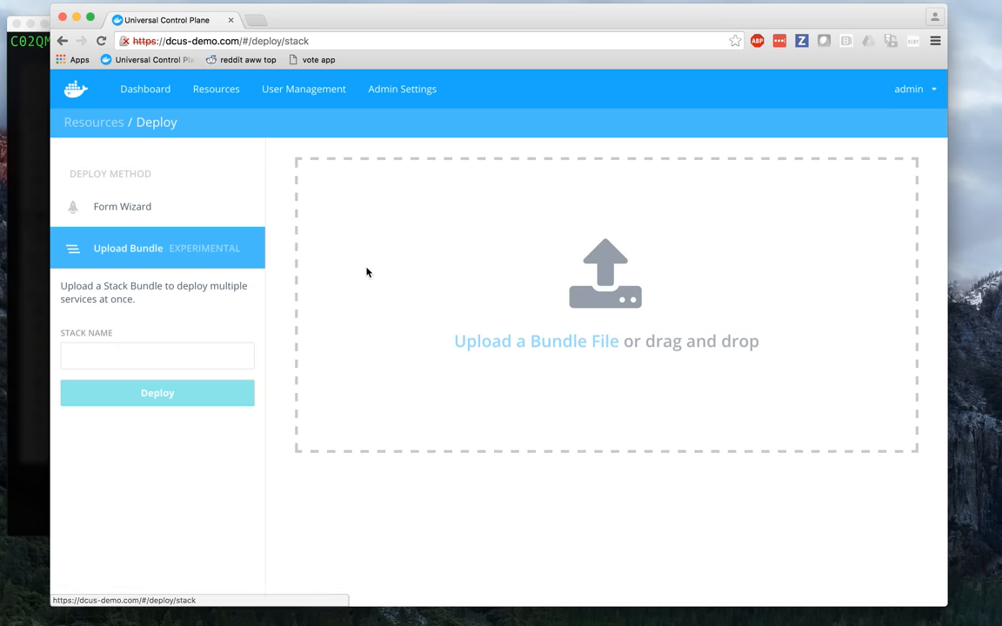
{"action": "mouse_move", "coordinate": [376, 278]}
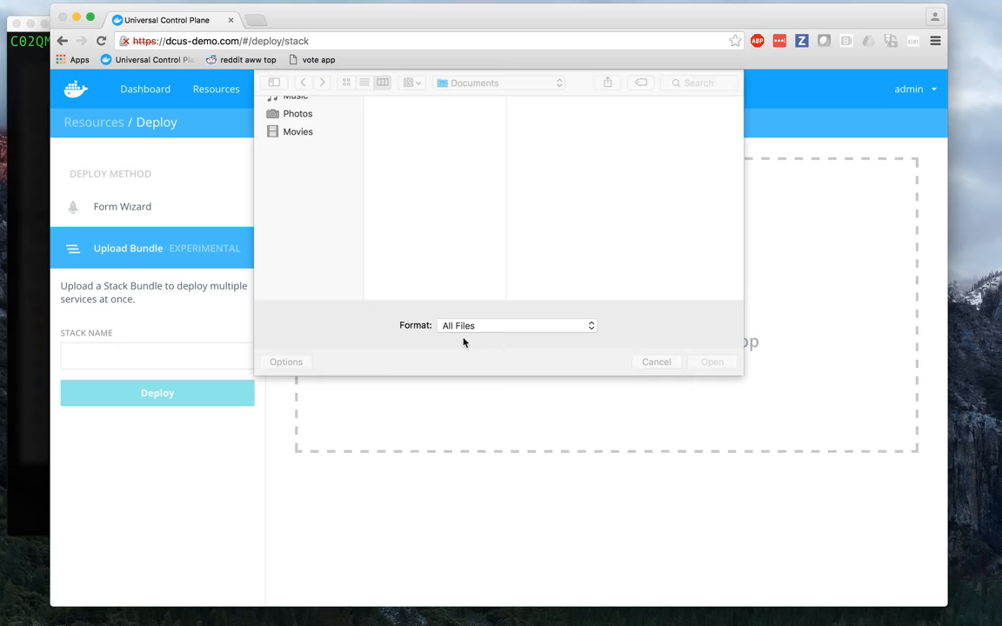
{"action": "left_click", "coordinate": [417, 126]}
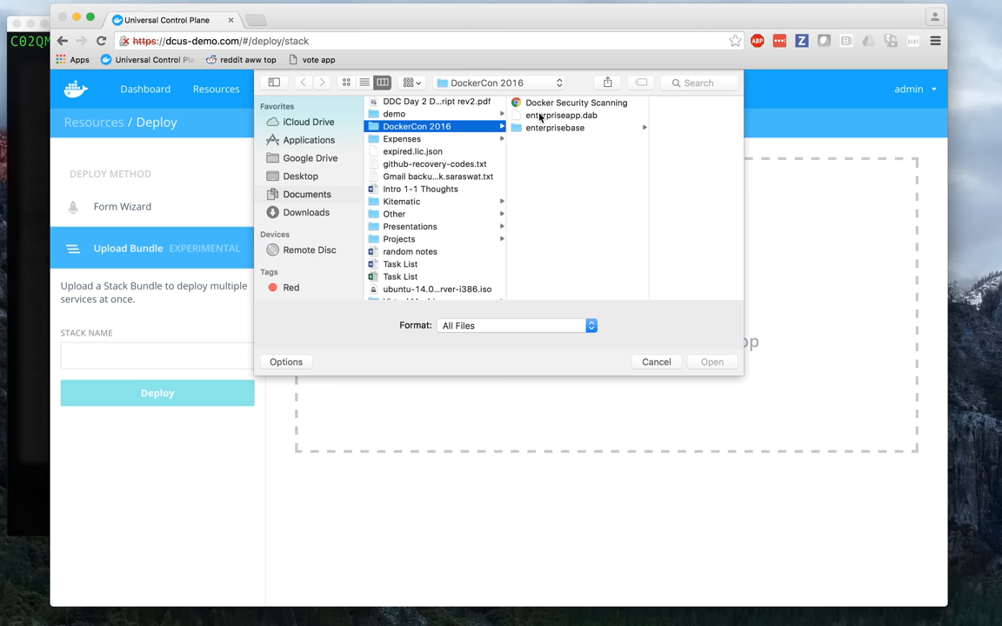
{"action": "left_click", "coordinate": [712, 362]}
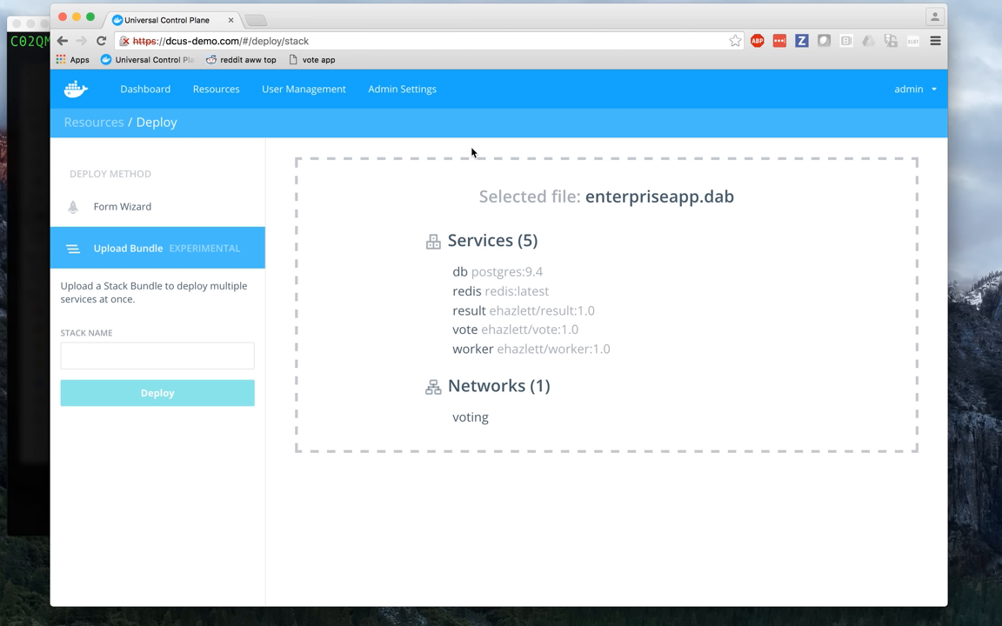
Name the stack 'enterprise' and deploy it, creating five enterprise services.
{"action": "left_click", "coordinate": [157, 356]}
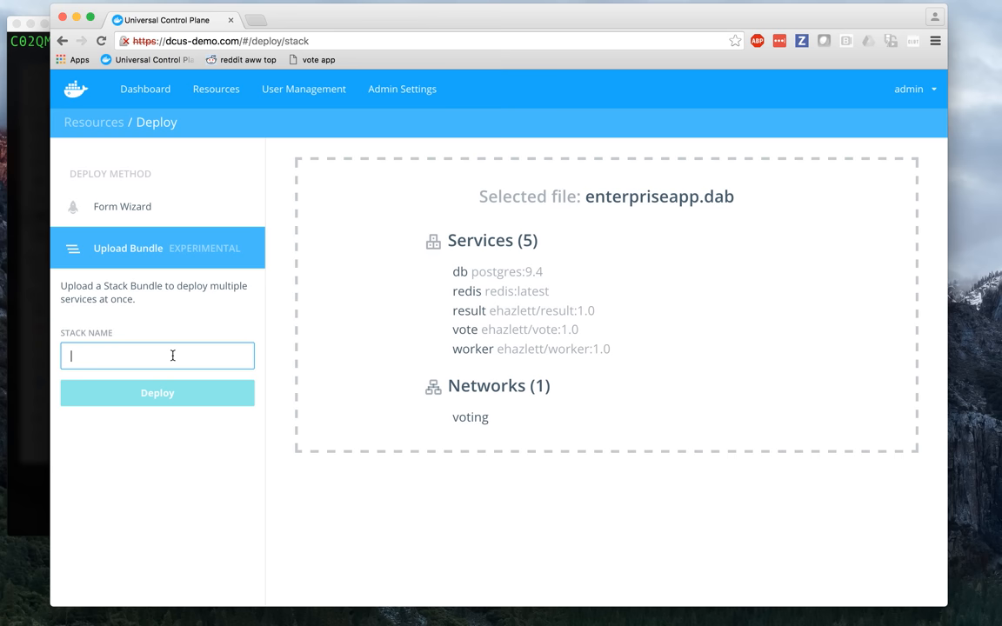
{"action": "type", "text": "enterpri"}
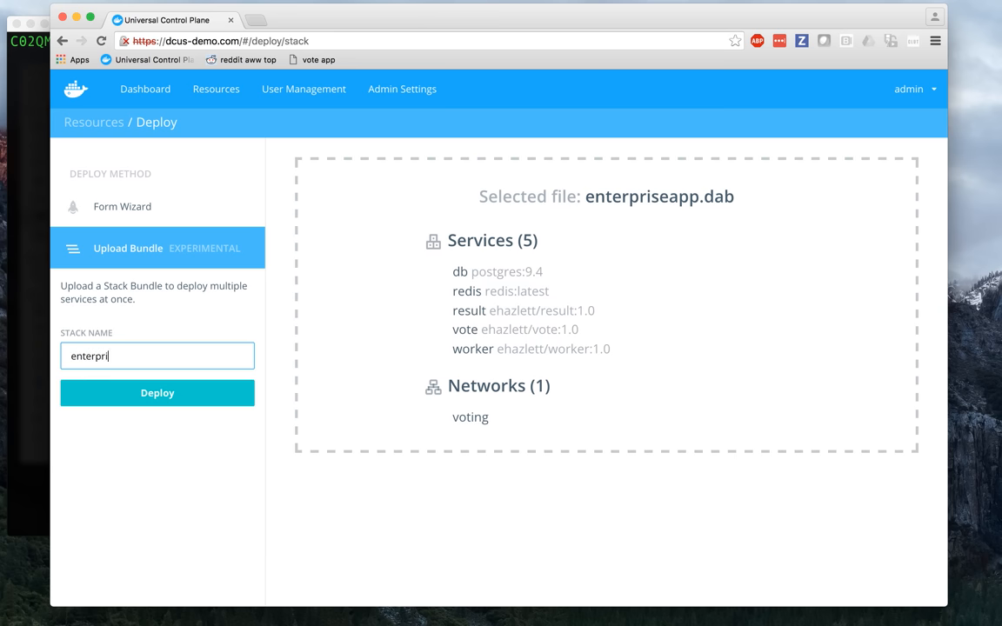
{"action": "left_click", "coordinate": [157, 393]}
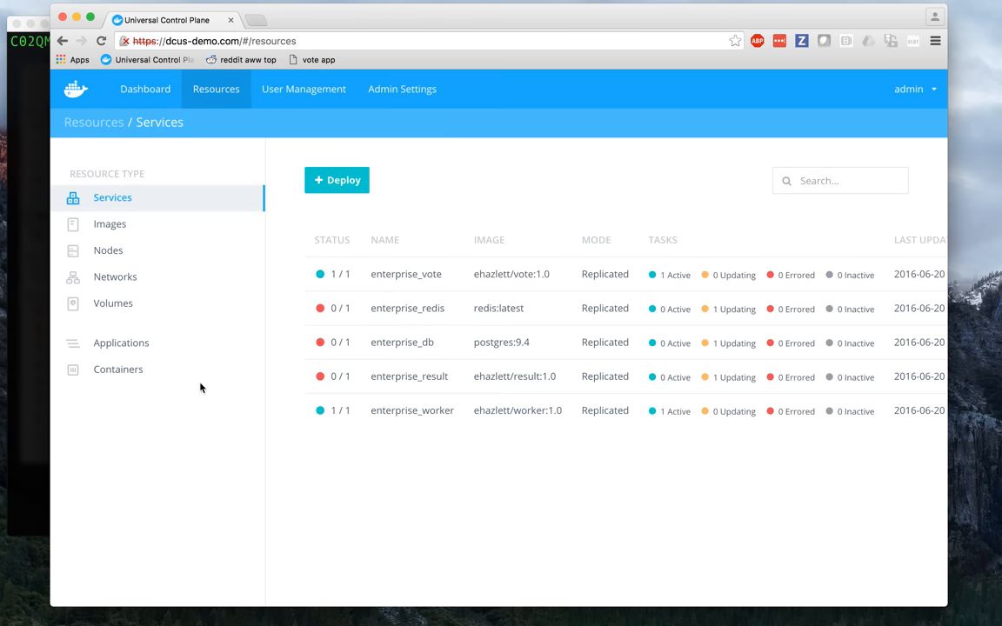
{"action": "mouse_move", "coordinate": [110, 225]}
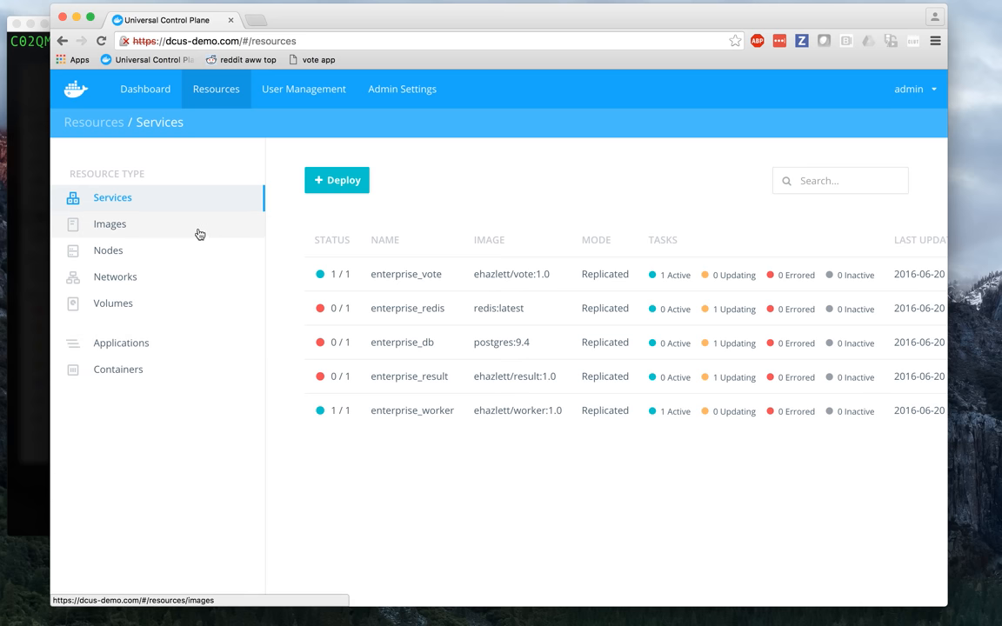
{"action": "left_click", "coordinate": [109, 224]}
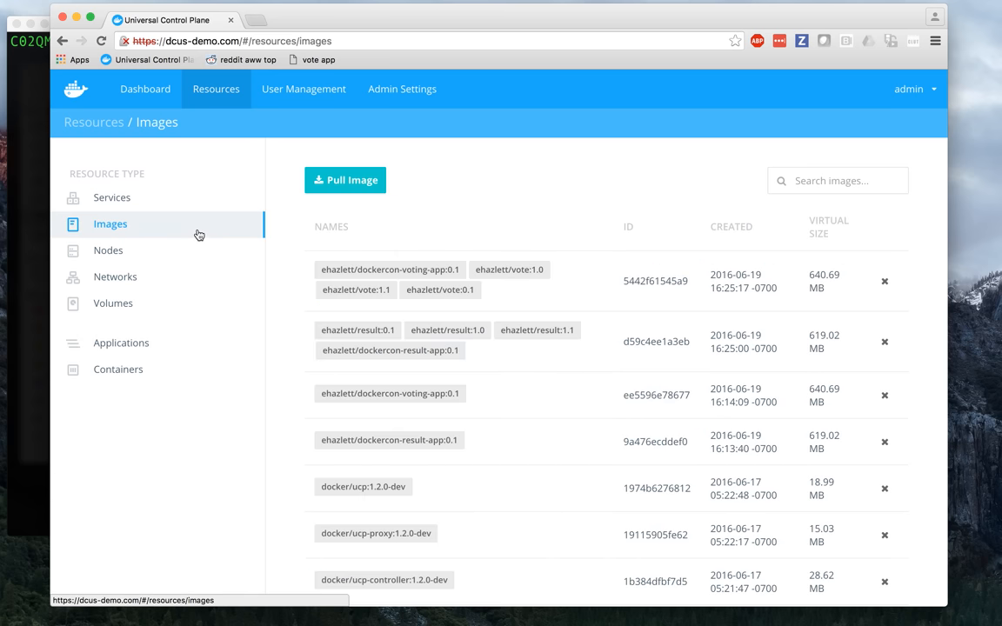
{"action": "left_click", "coordinate": [112, 197]}
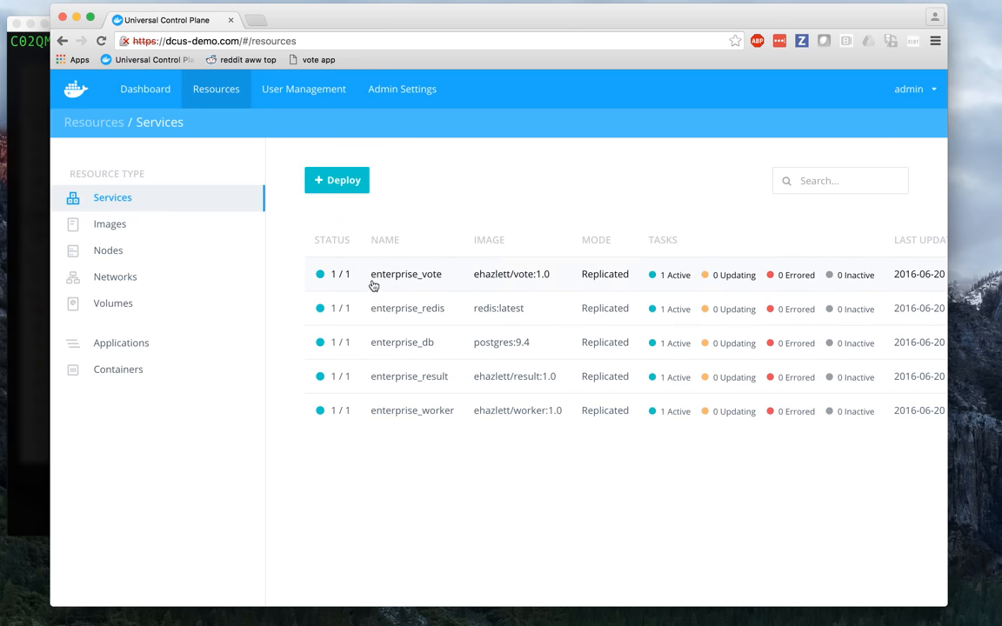
View enterprise_vote's details: one task, port 80 at dcus-demo.com:30002, its networks and labels.
{"action": "left_click", "coordinate": [406, 274]}
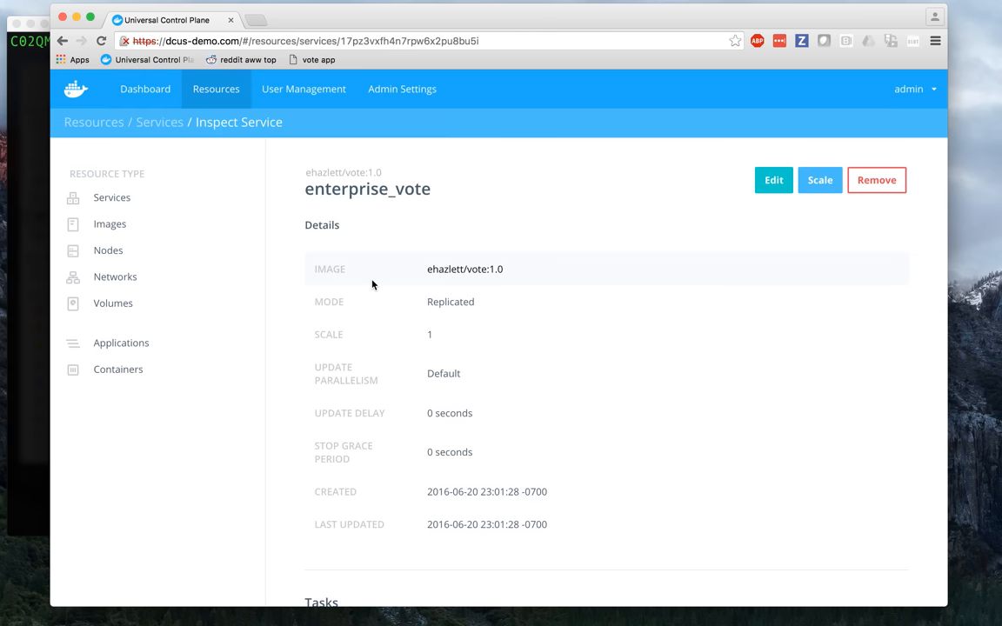
{"action": "scroll", "scroll_direction": "down", "scroll_amount": 3}
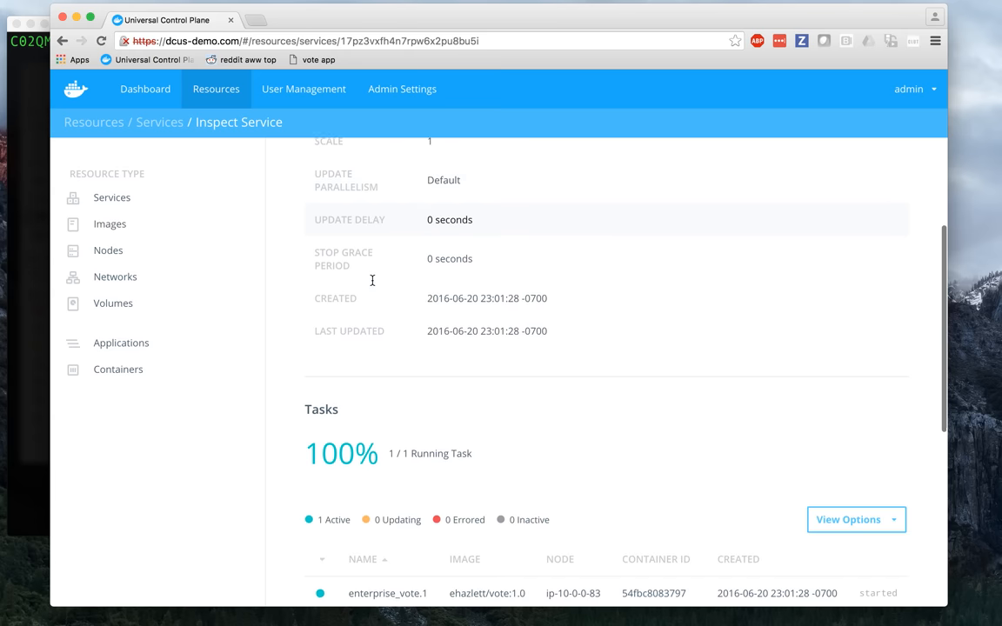
{"action": "scroll", "scroll_direction": "down", "scroll_amount": 3}
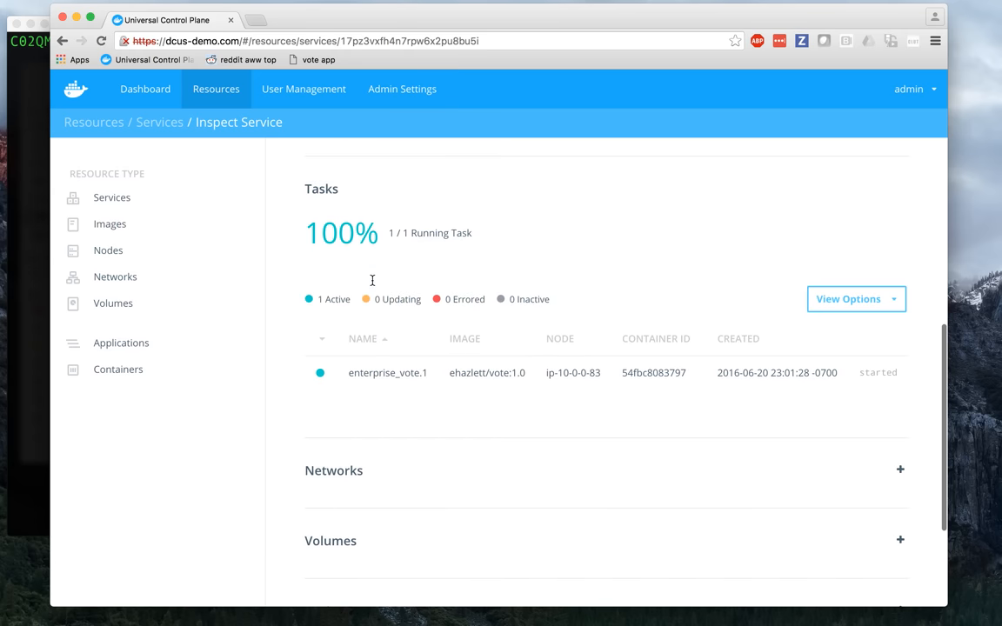
{"action": "scroll", "scroll_direction": "down", "scroll_amount": 3}
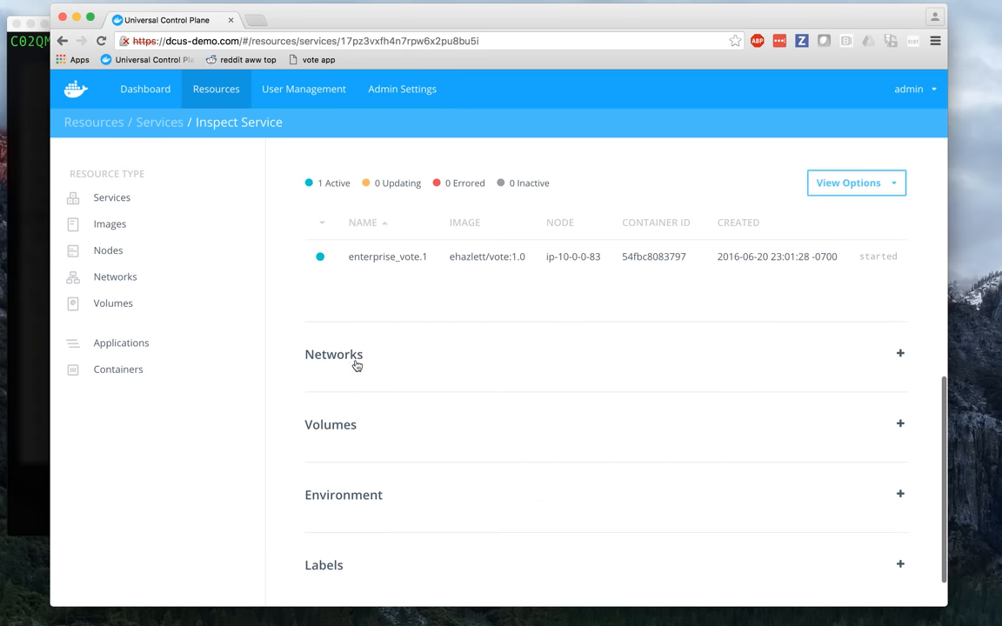
{"action": "left_click", "coordinate": [333, 354]}
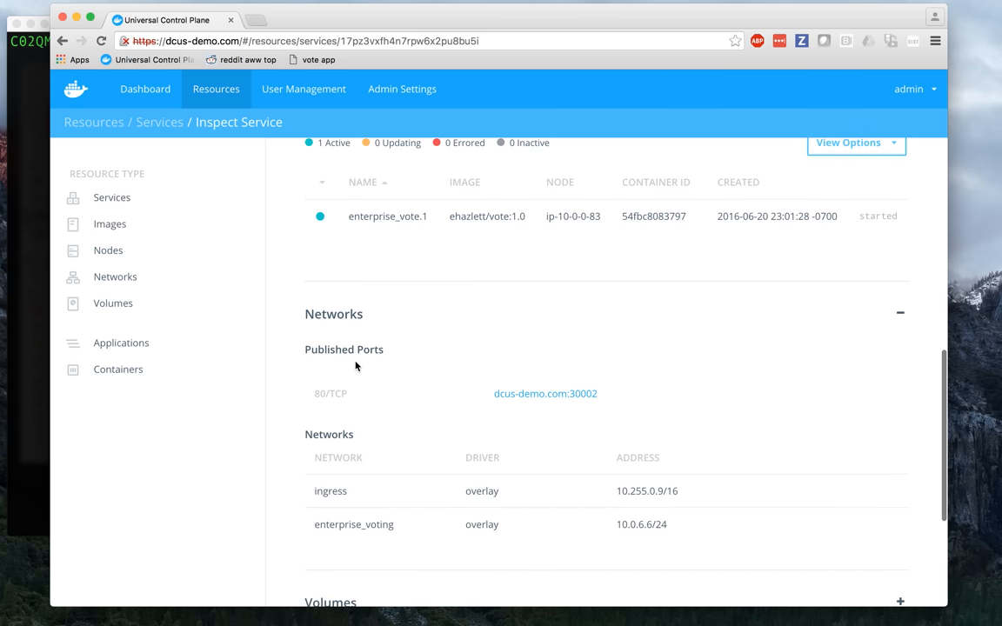
{"action": "scroll", "scroll_direction": "down", "scroll_amount": 3}
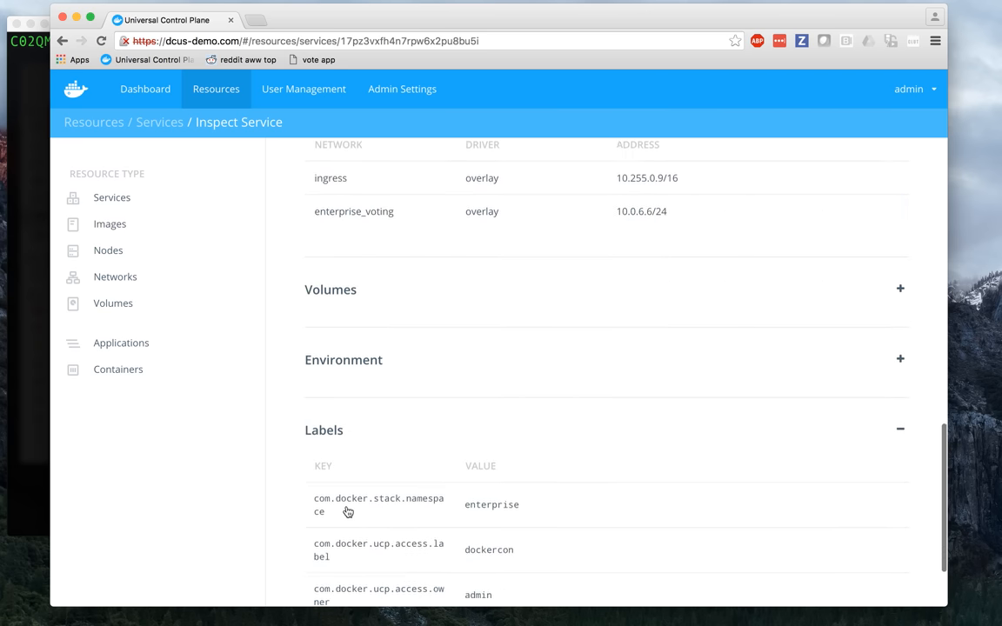
{"action": "scroll", "scroll_direction": "down", "scroll_amount": 3}
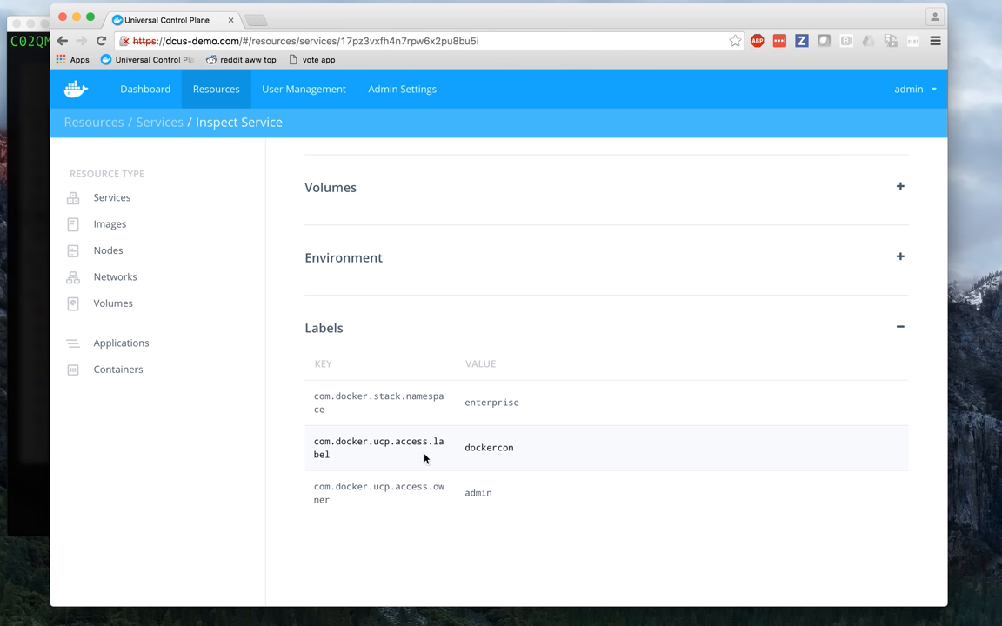
{"action": "mouse_move", "coordinate": [437, 463]}
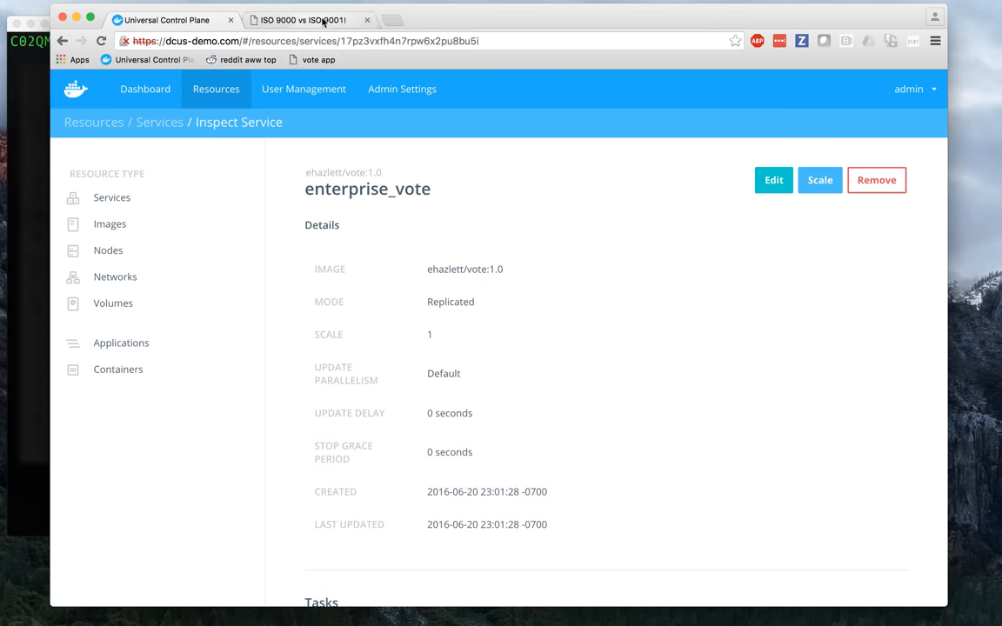
Switch to the voting app page showing the ISO 9000 vs ISO 9001 poll.
{"action": "left_click", "coordinate": [301, 19]}
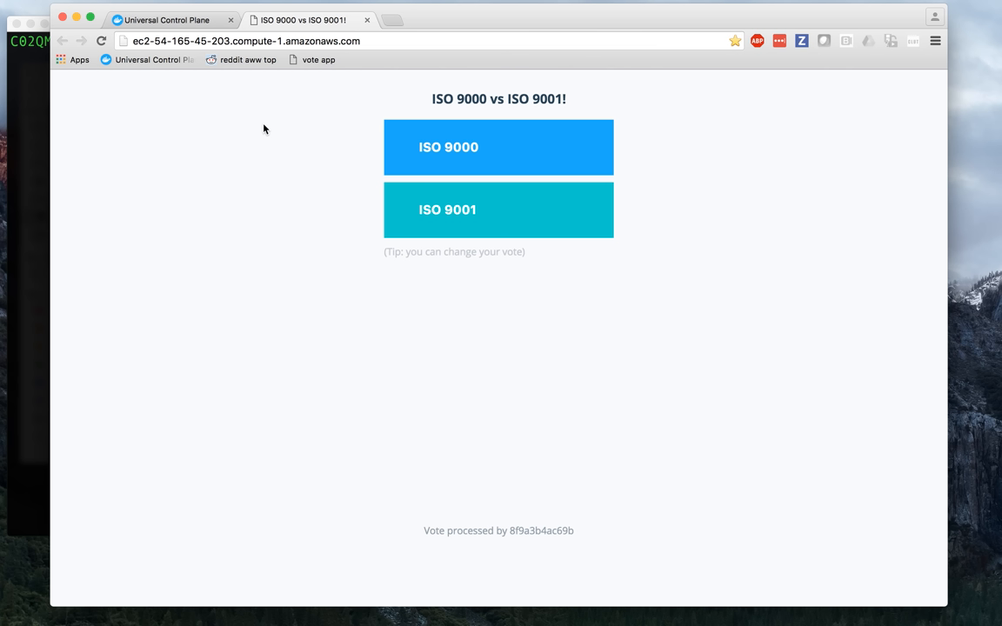
{"action": "mouse_move", "coordinate": [270, 131]}
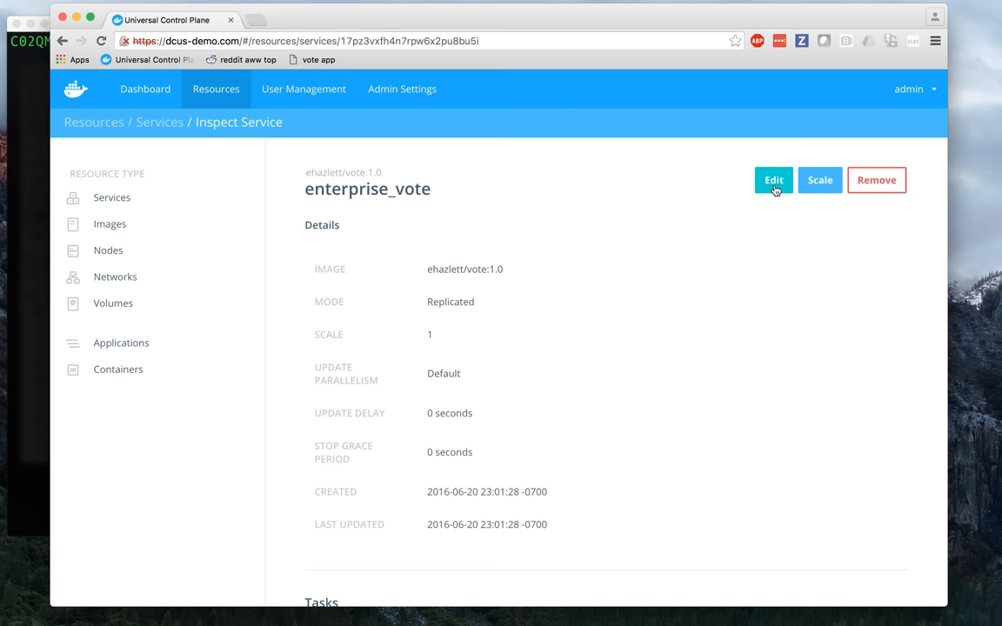
Edit enterprise_vote and set its scale to 8 replicas.
{"action": "left_click", "coordinate": [773, 180]}
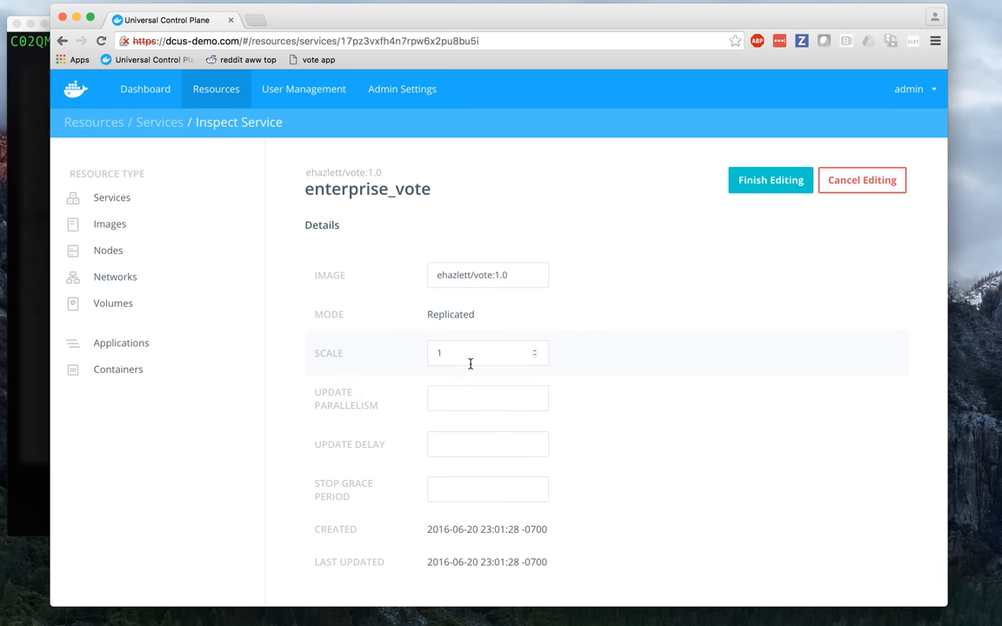
{"action": "left_click", "coordinate": [487, 353]}
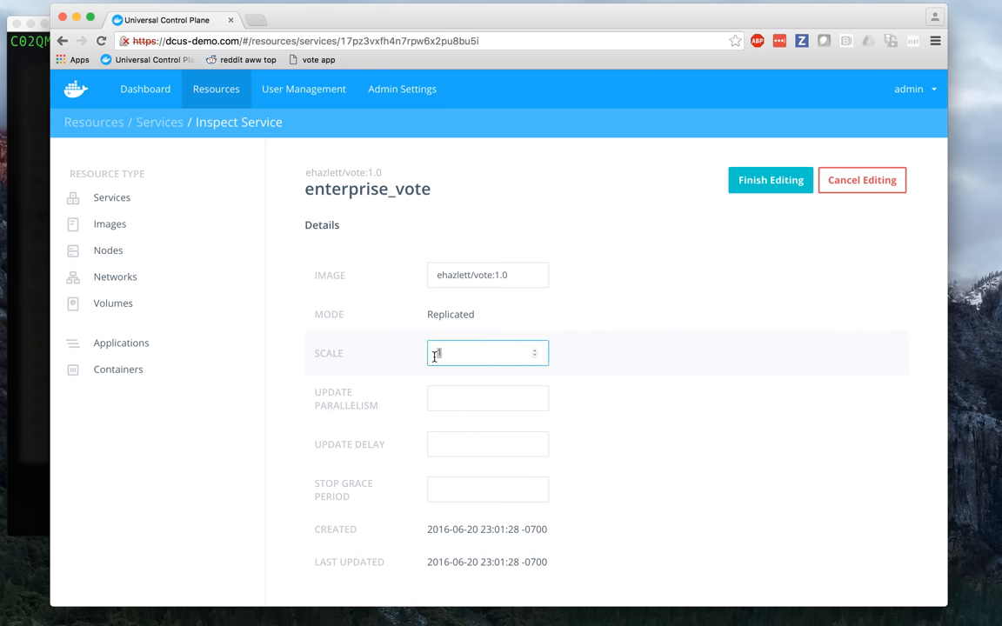
{"action": "type", "text": "8"}
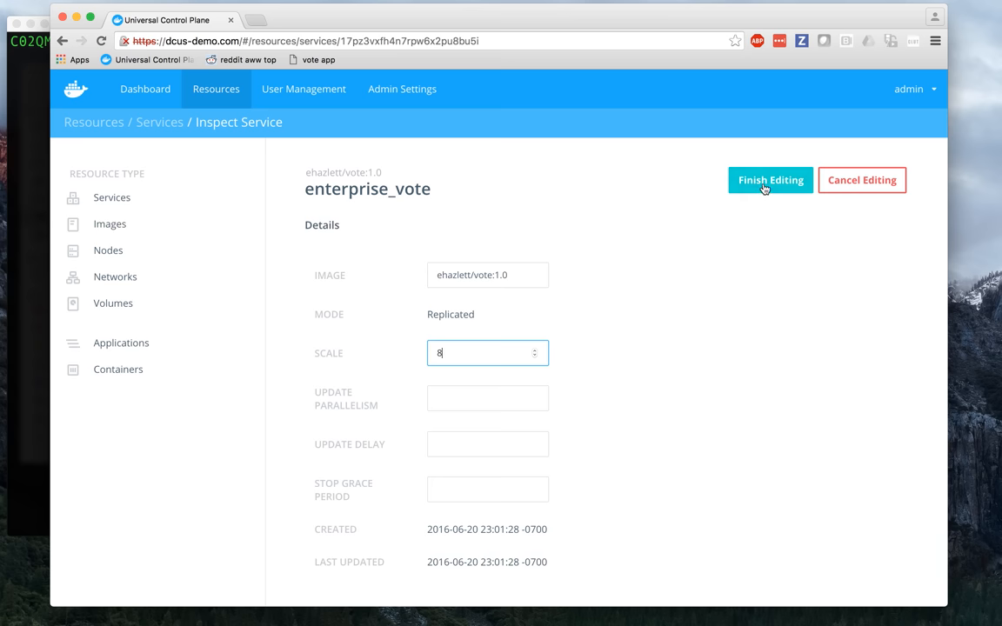
{"action": "left_click", "coordinate": [770, 180]}
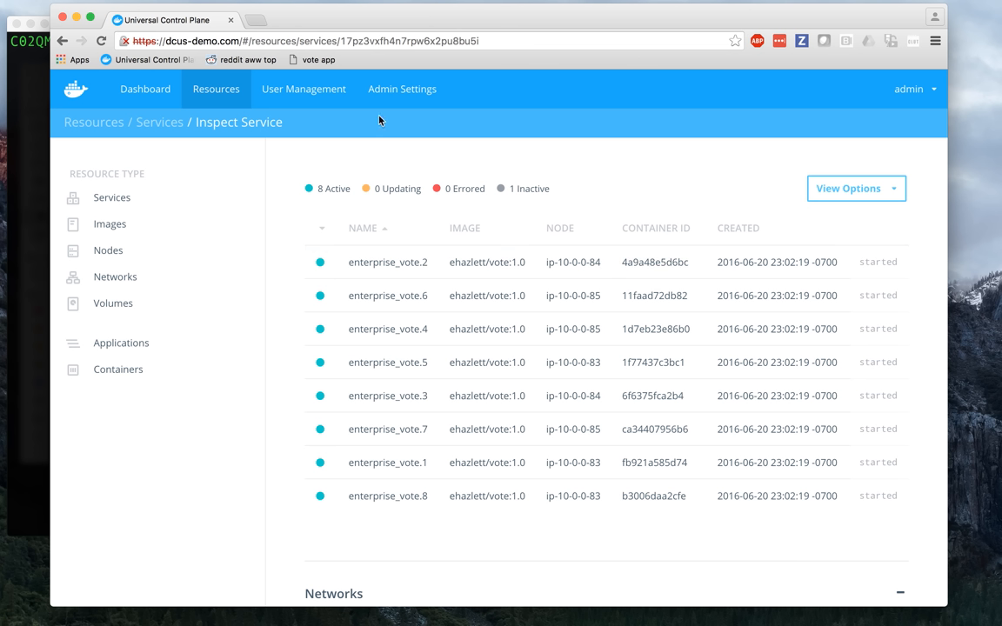
In User Management, view the business team's permissions: View Only on the dockercon label.
{"action": "left_click", "coordinate": [304, 89]}
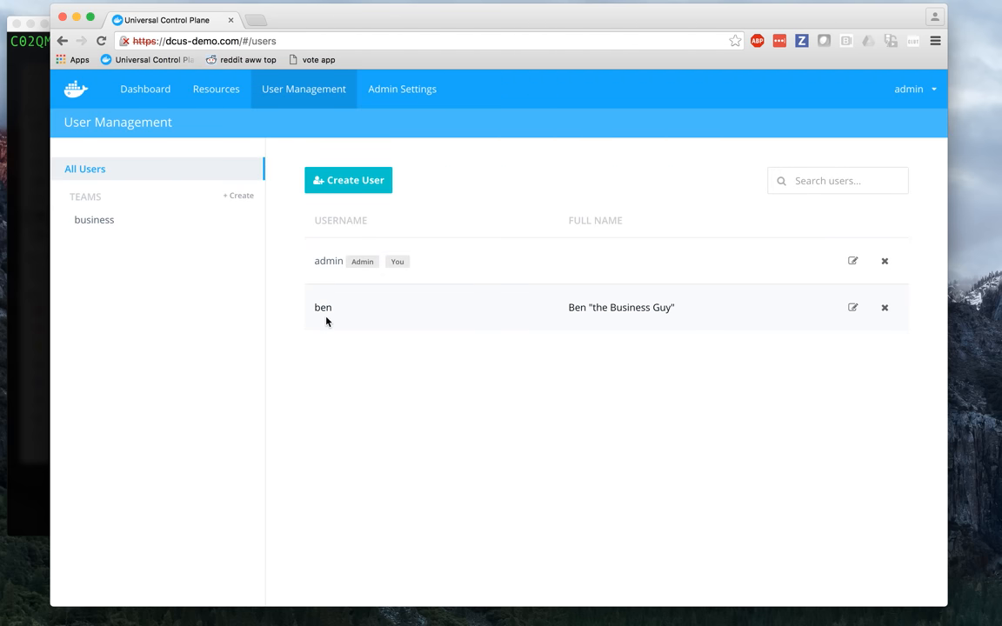
{"action": "left_click", "coordinate": [94, 219]}
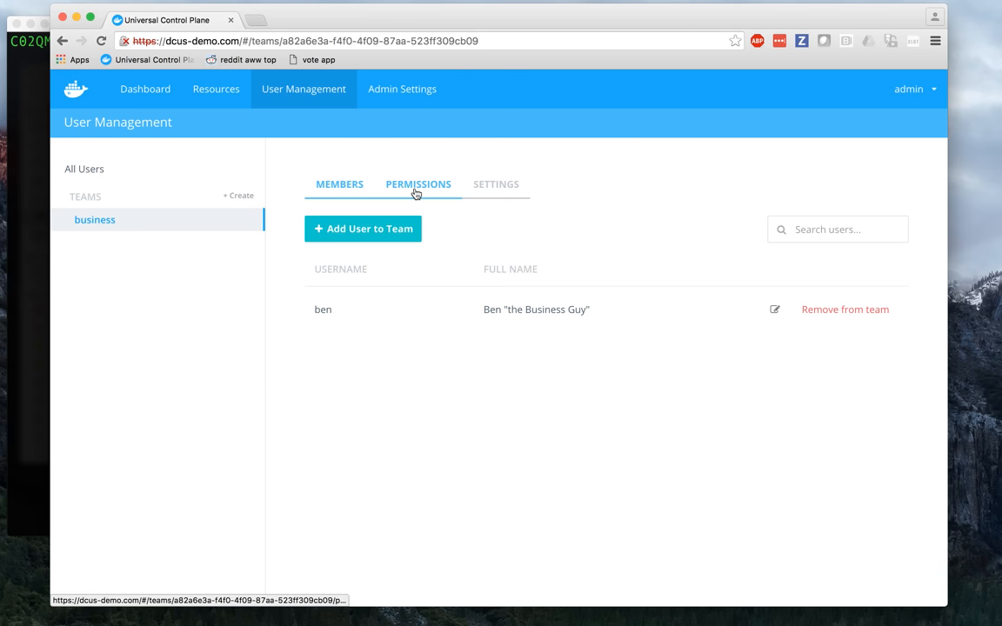
{"action": "left_click", "coordinate": [418, 183]}
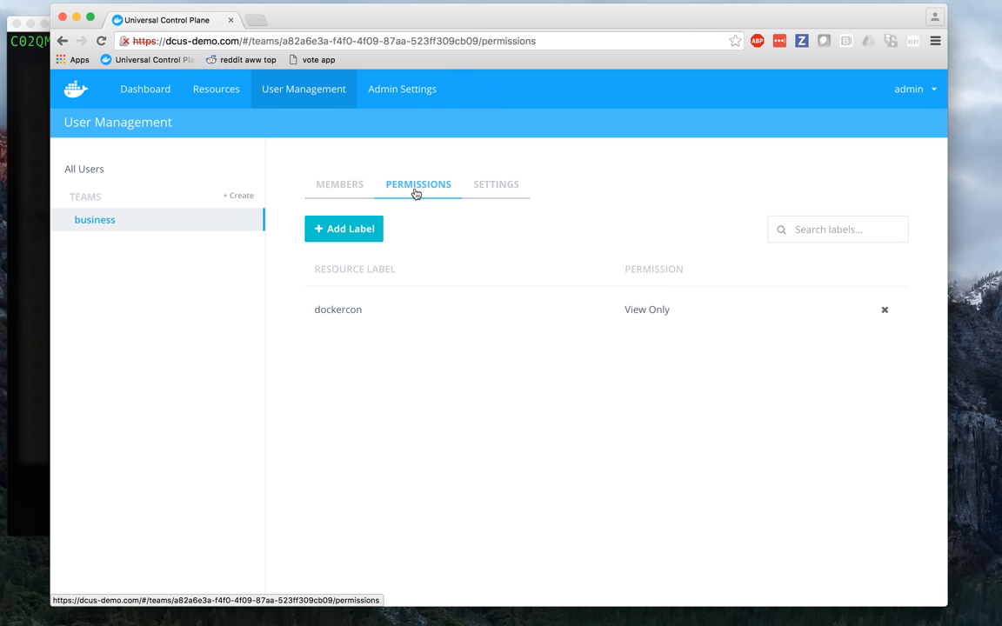
{"action": "mouse_move", "coordinate": [399, 314]}
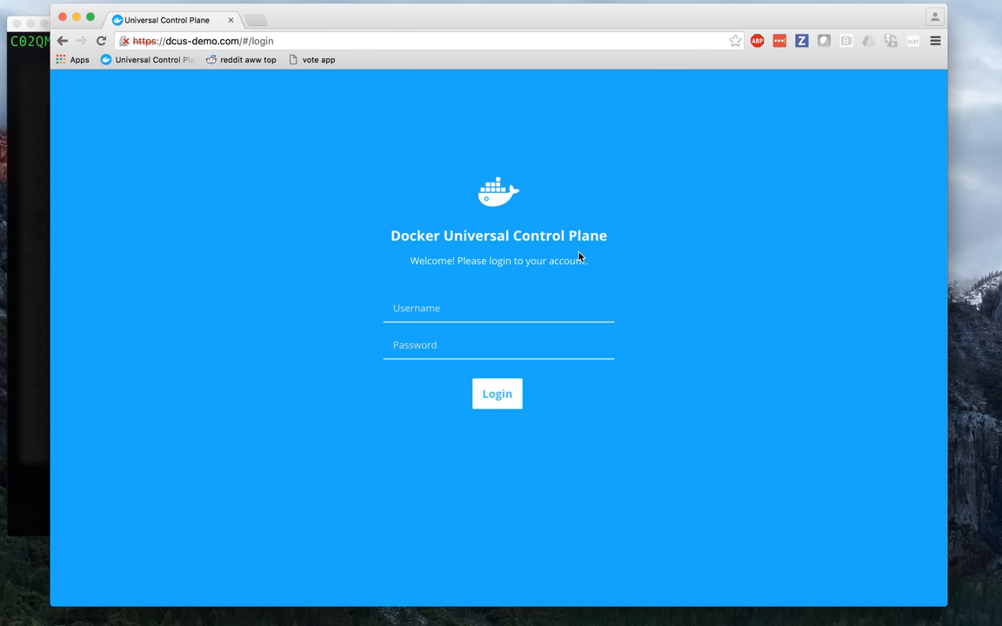
Sign in as the business user ben.
{"action": "type", "text": "ben"}
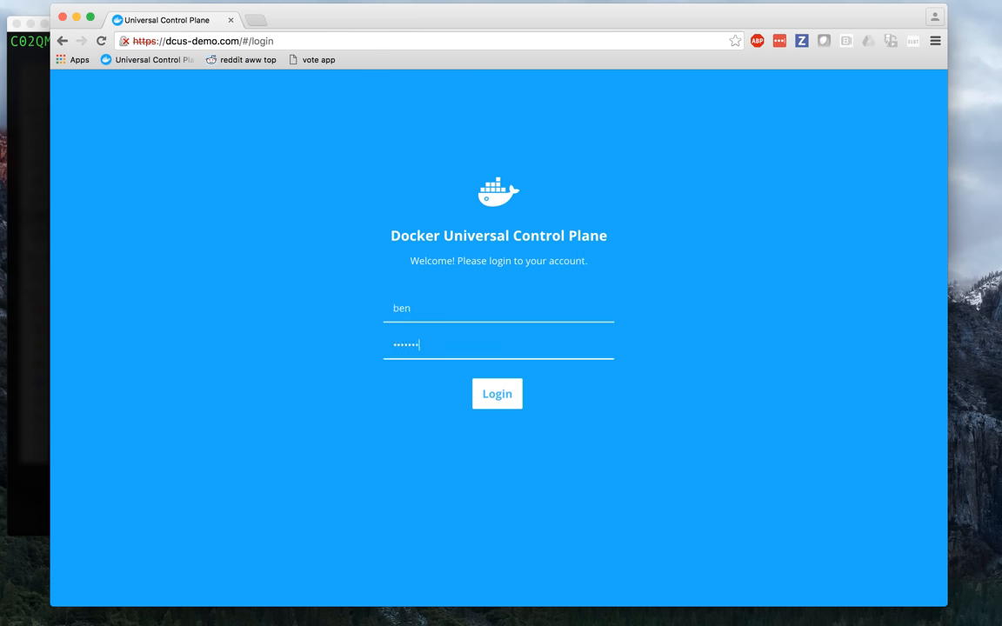
{"action": "left_click", "coordinate": [496, 394]}
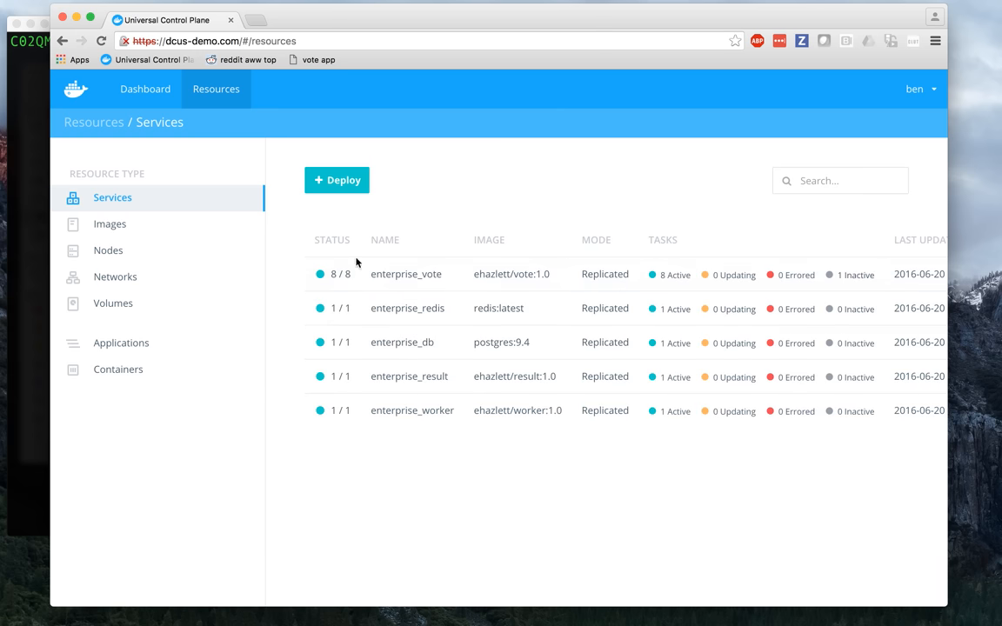
{"action": "mouse_move", "coordinate": [373, 319]}
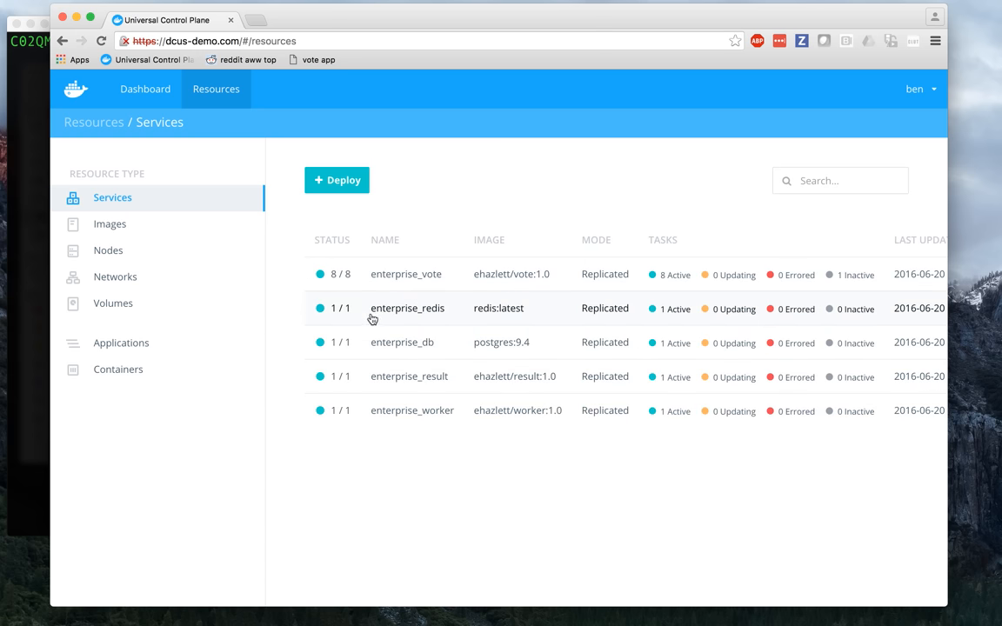
Attempt to remove the enterprise_redis service, which is denied with an access error.
{"action": "left_click", "coordinate": [407, 308]}
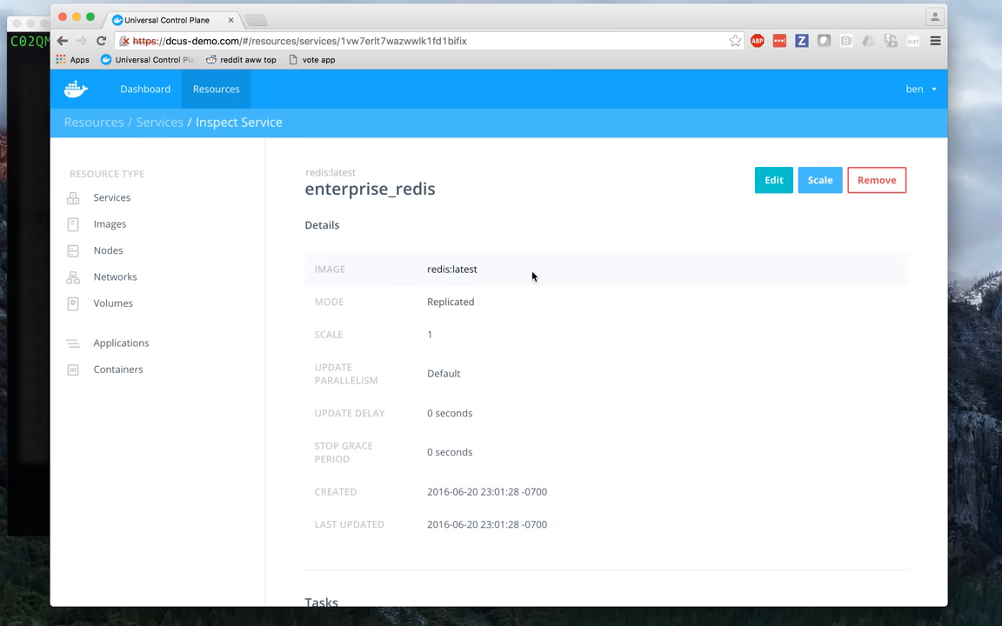
{"action": "left_click", "coordinate": [876, 180]}
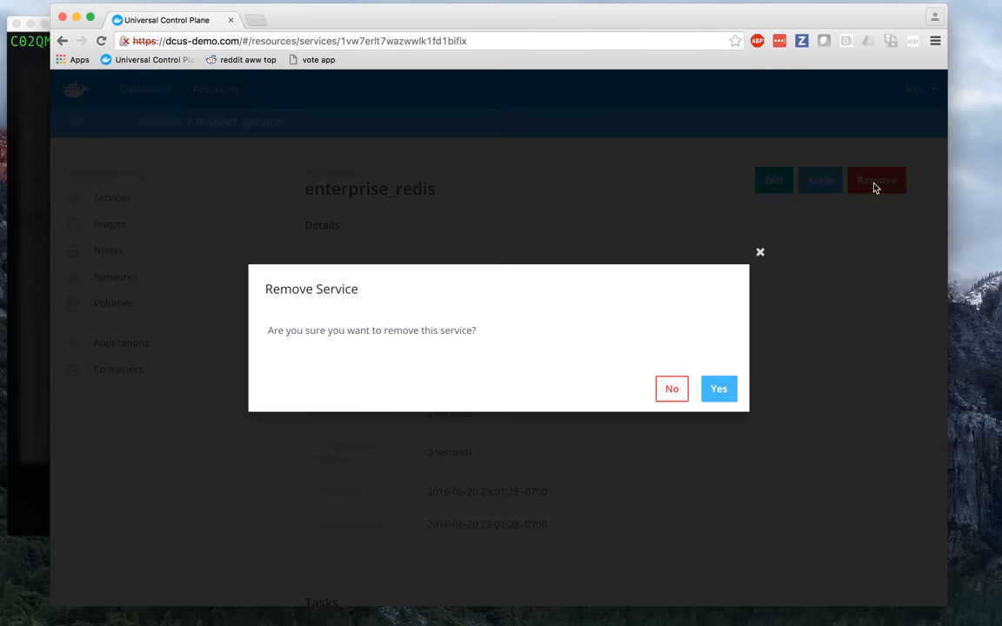
{"action": "left_click", "coordinate": [719, 389]}
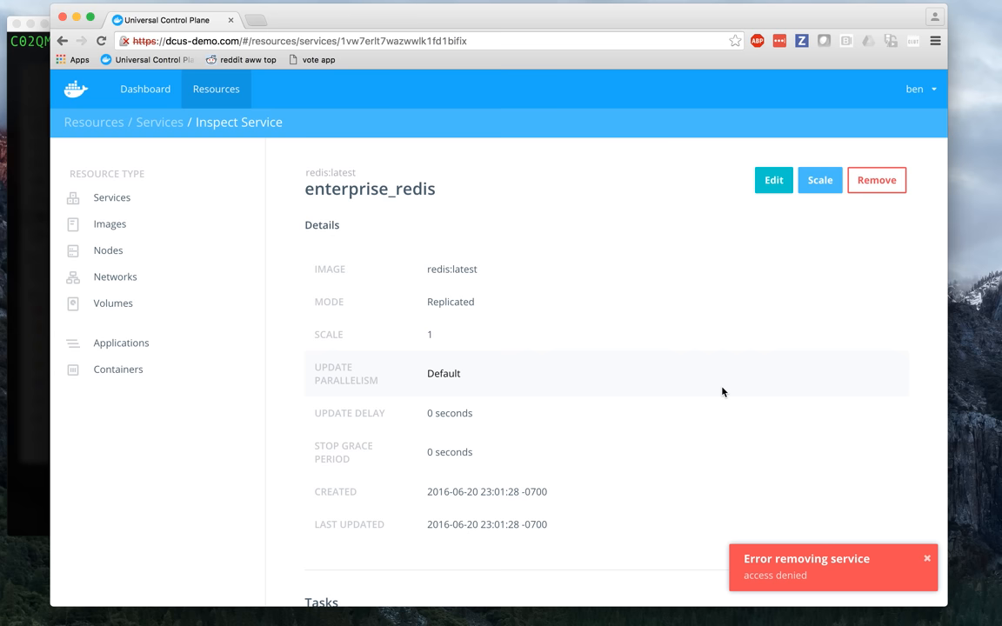
{"action": "left_click", "coordinate": [915, 89]}
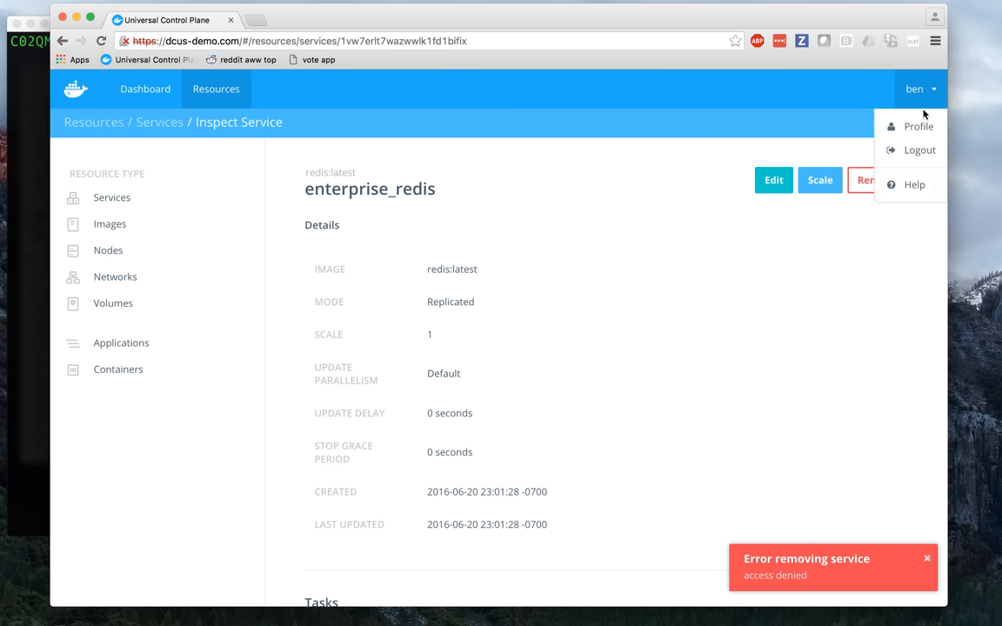
Log out of ben's account and sign back in as admin.
{"action": "left_click", "coordinate": [919, 150]}
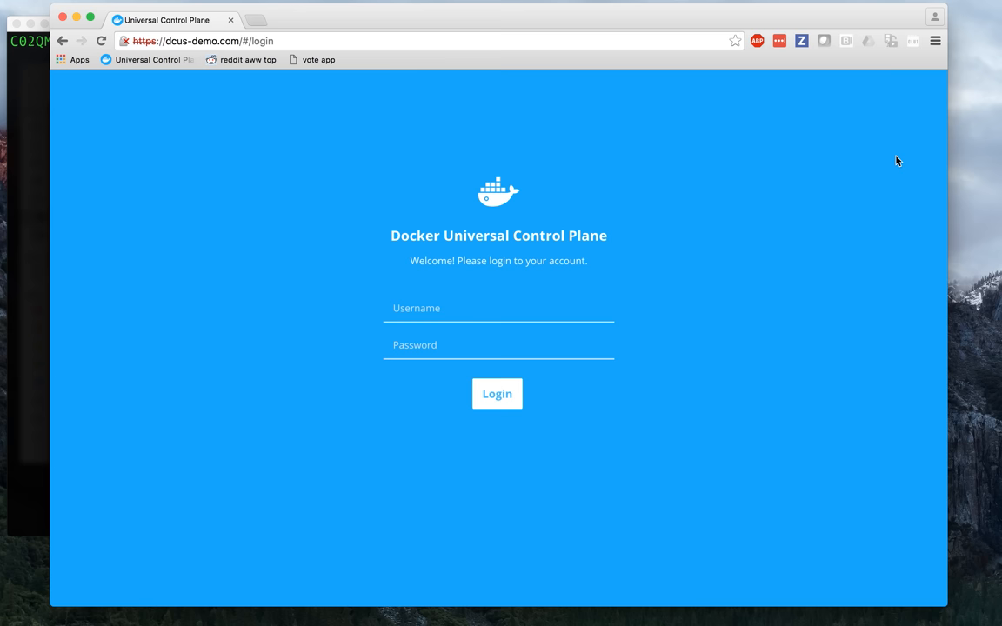
{"action": "type", "text": "admin"}
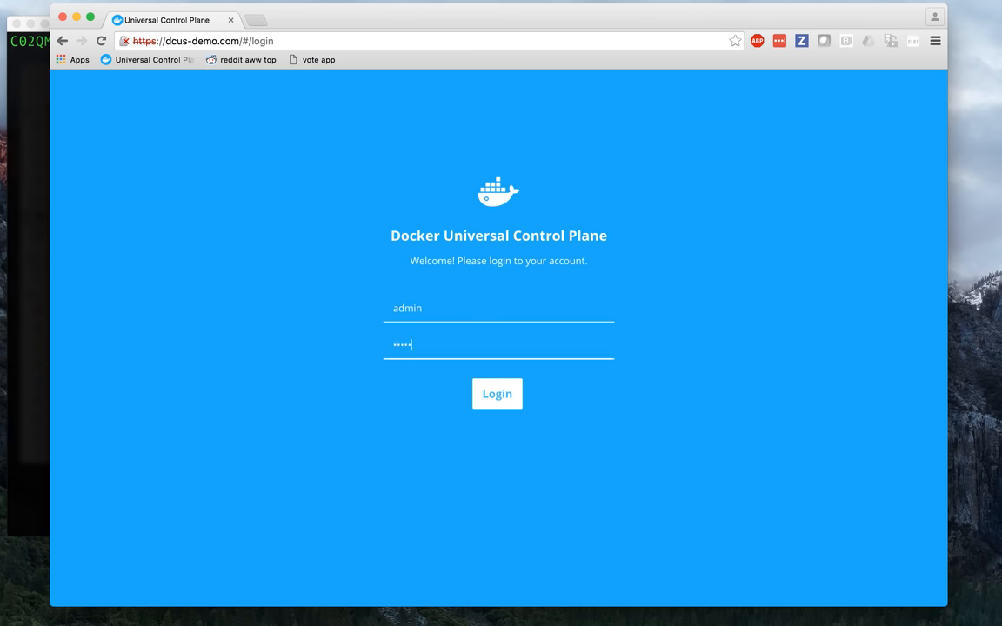
{"action": "left_click", "coordinate": [496, 393]}
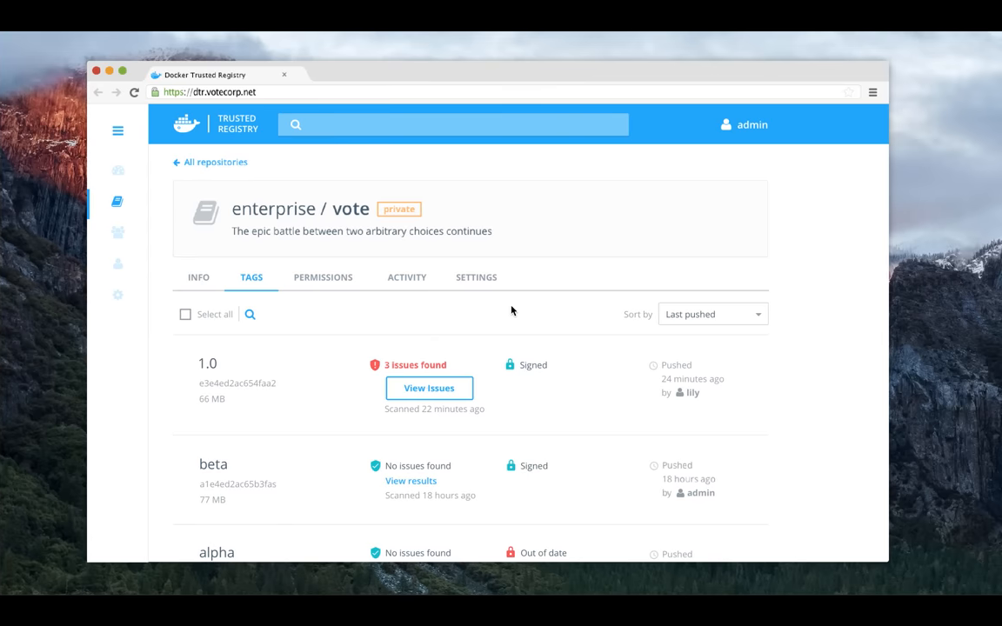
{"action": "mouse_move", "coordinate": [385, 328]}
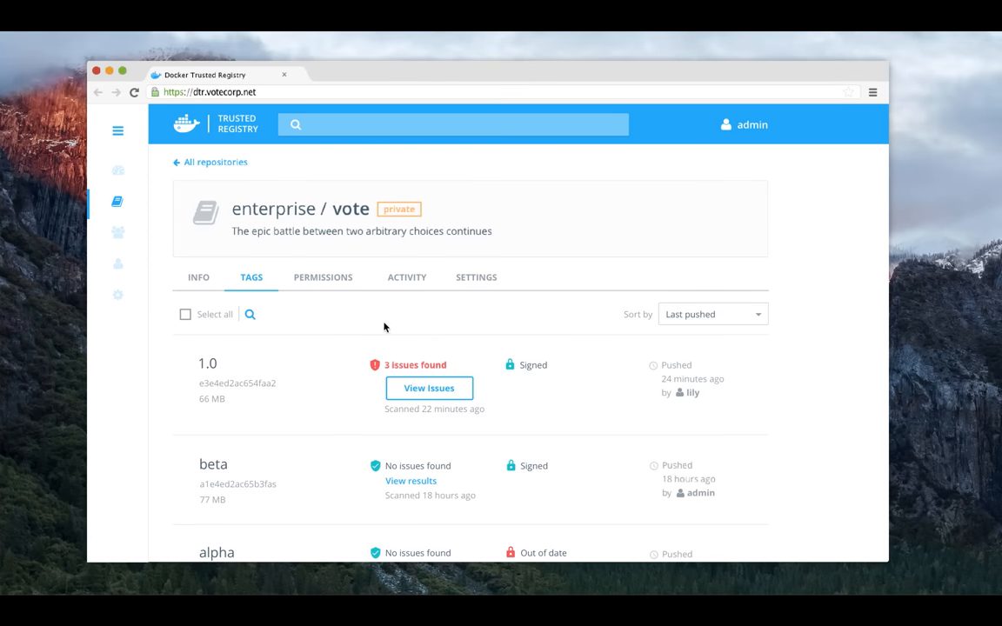
{"action": "mouse_move", "coordinate": [371, 327]}
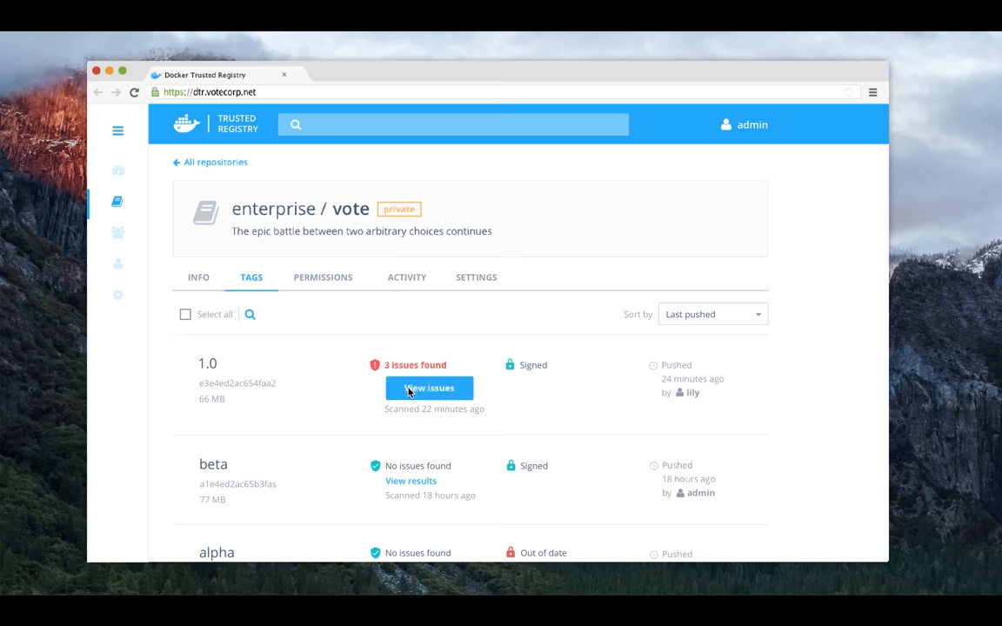
View the security issues reported for the enterprise/vote 1.0 tag.
{"action": "left_click", "coordinate": [429, 388]}
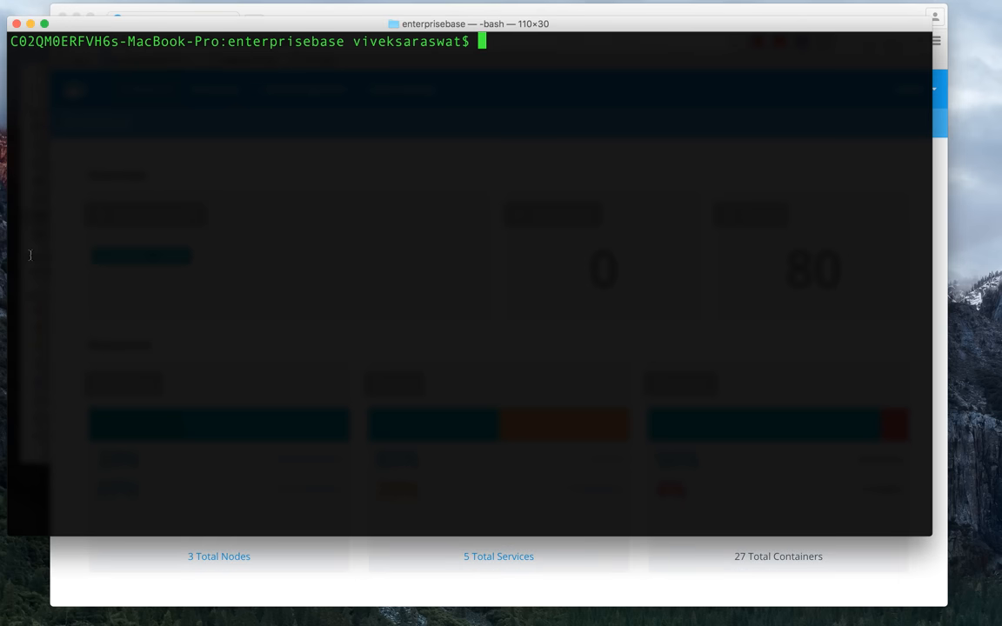
Build 104.131.13.69/admin/enterprise-base:1.1 and push it to the registry.
{"action": "type", "text": "docker build -t 104.131.13.69/admin/enterprise-base:1.1 ."}
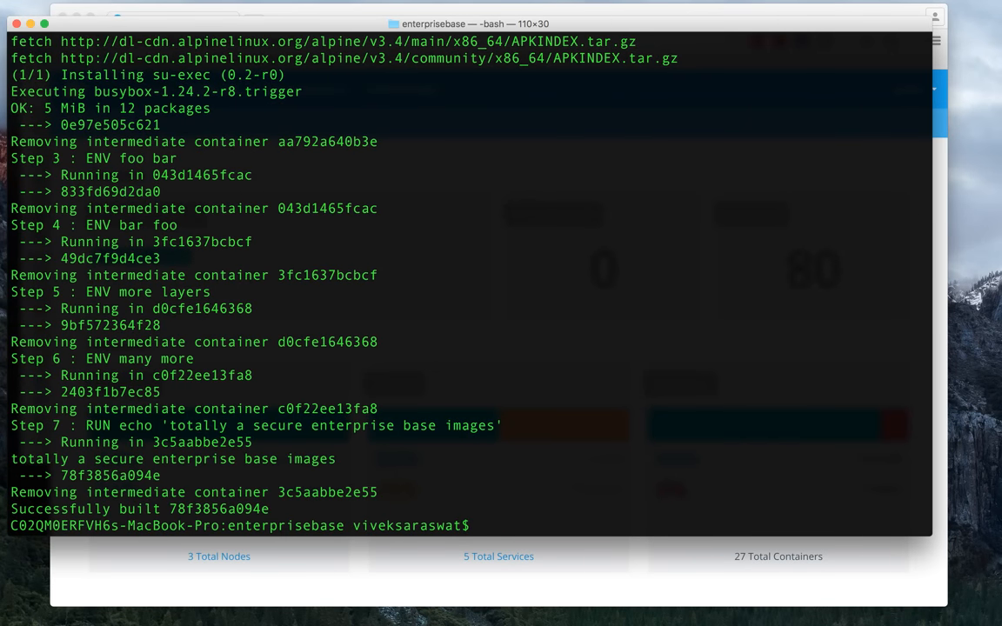
{"action": "type", "text": "docker push 104.131.13.69/admin/enterprise-base:1.1"}
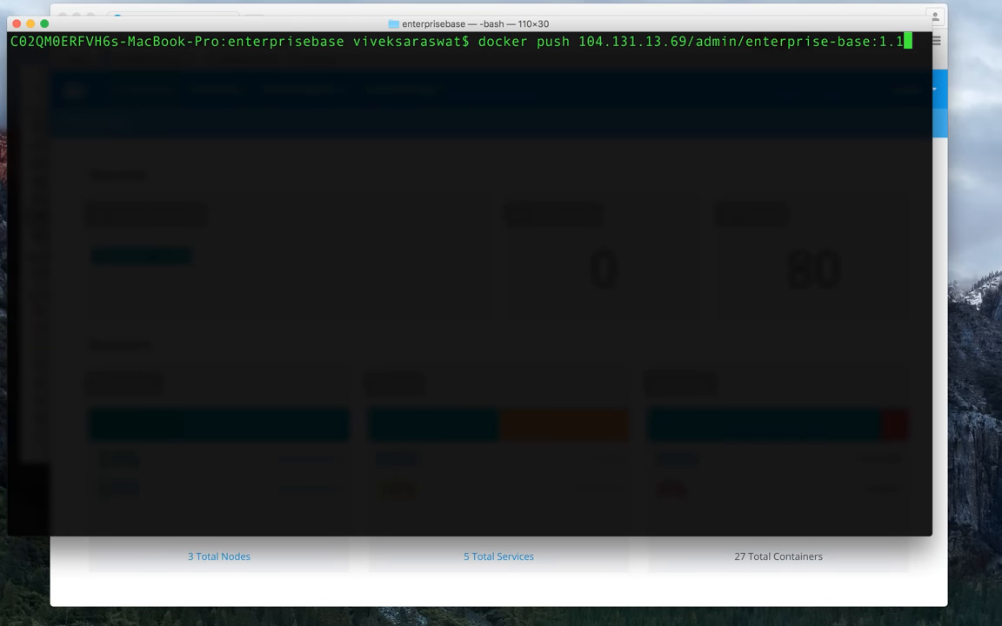
{"action": "key", "text": "Return"}
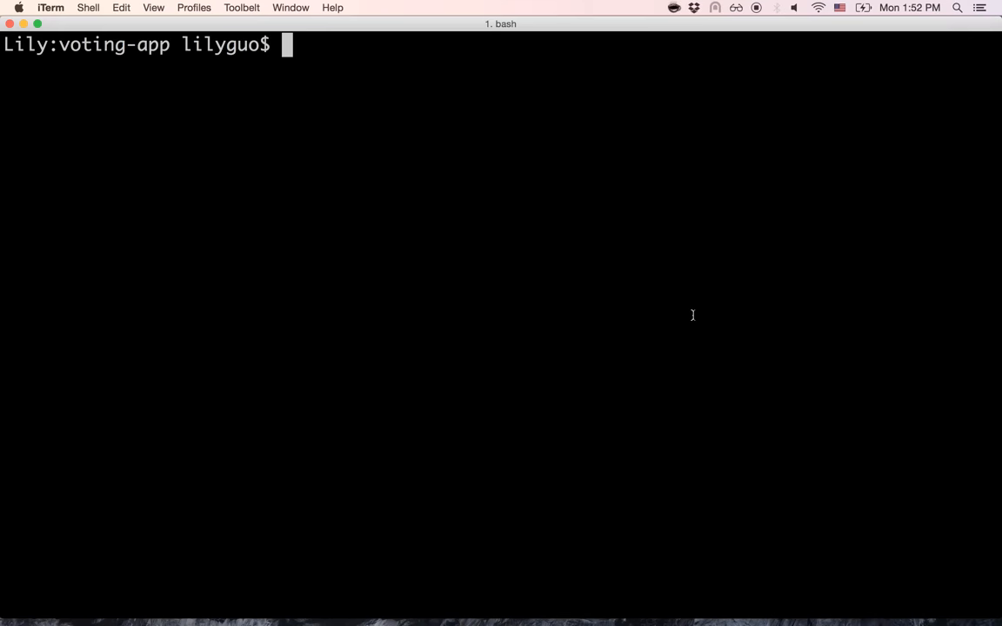
Edit the Dockerfile in vim to use enterprise-base:1.1 and rebuild the voting-app image.
{"action": "type", "text": "vim Dockerf"}
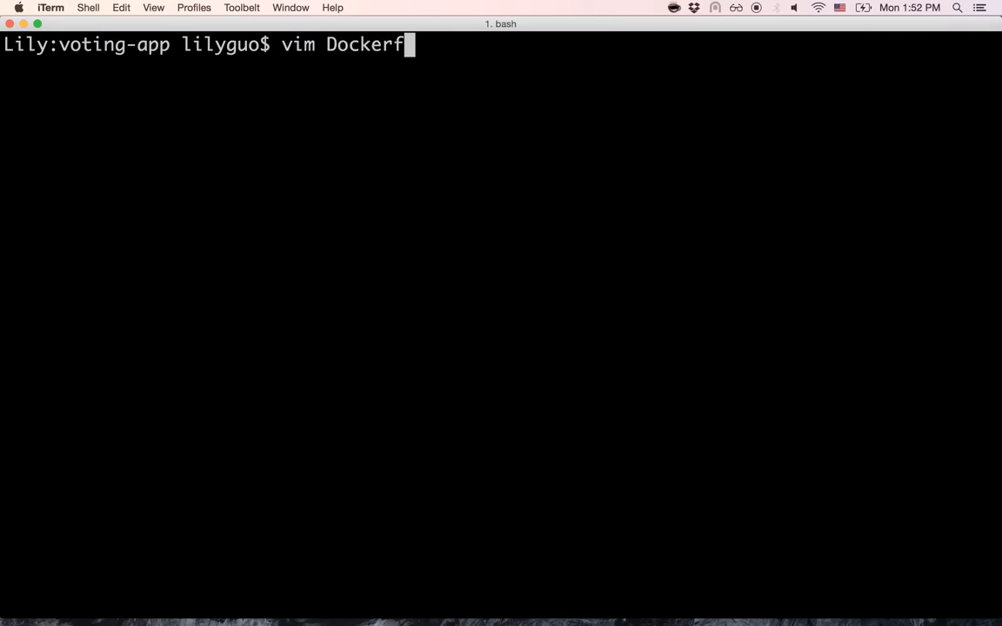
{"action": "type", "text": "ile"}
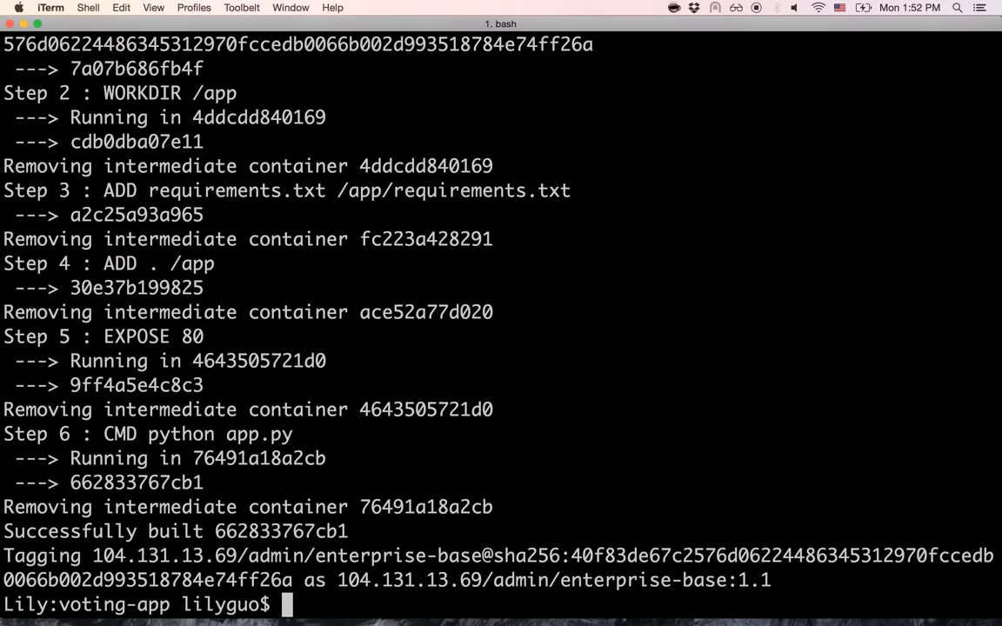
{"action": "type", "text": "export"}
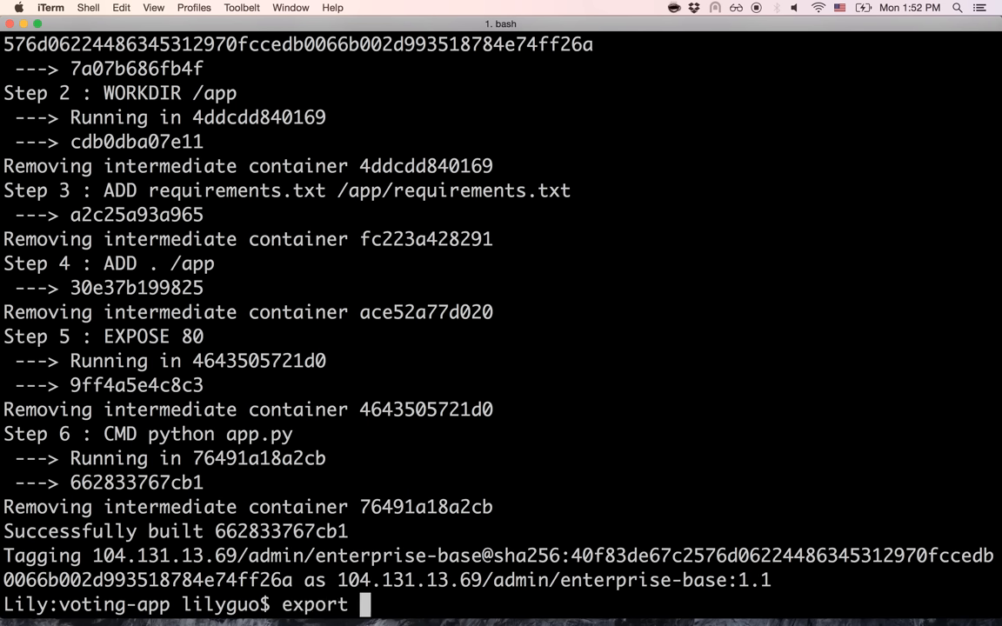
Set DOCKER_CONTENT_TRUST=1 and begin the docker push of the signed vote image.
{"action": "type", "text": "DOCKER_CONTENT_TRUST=1"}
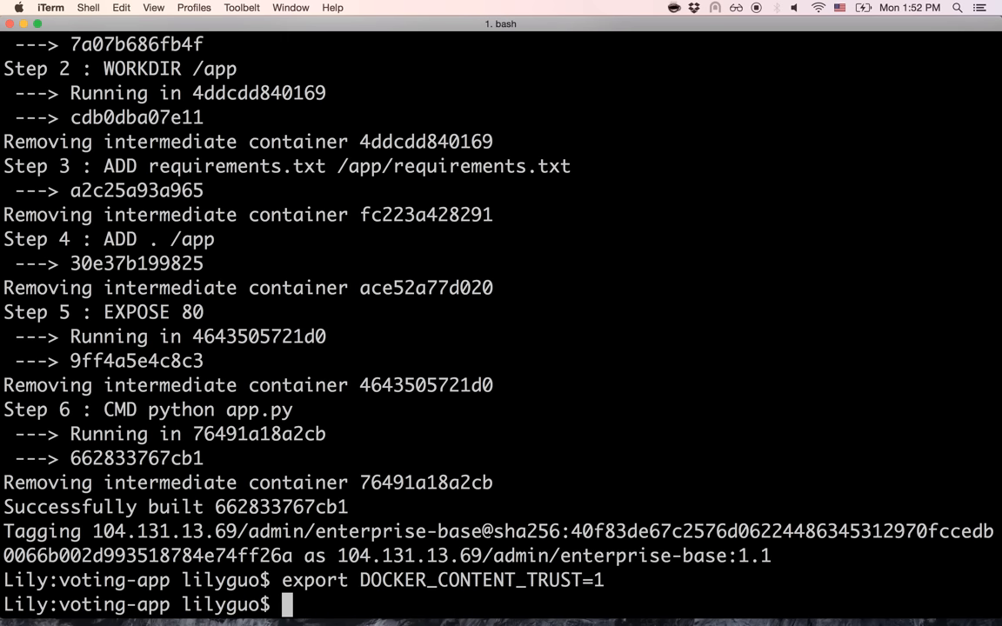
{"action": "type", "text": "docker p"}
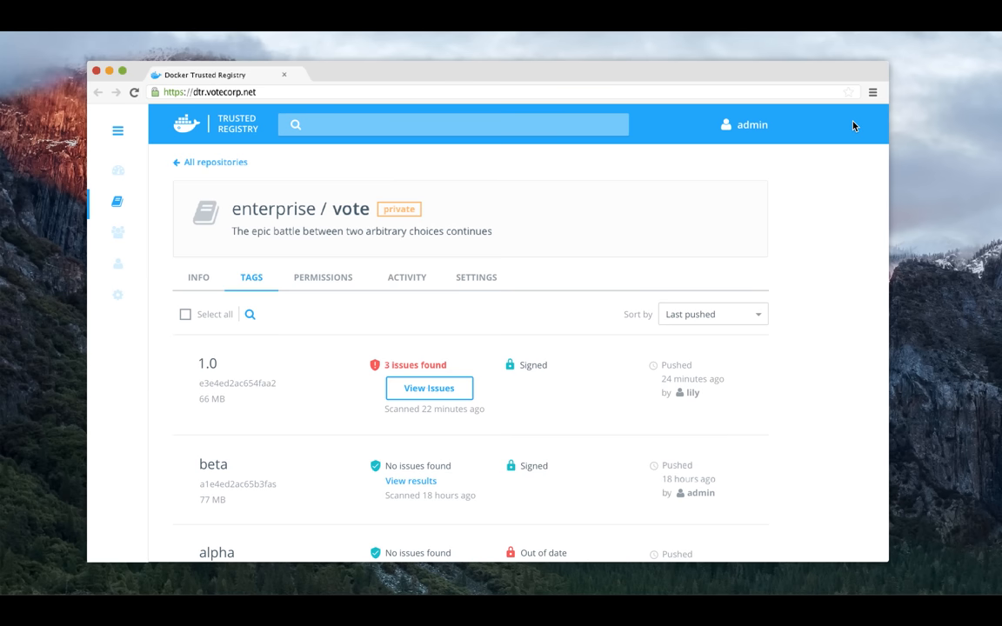
{"action": "mouse_move", "coordinate": [141, 278]}
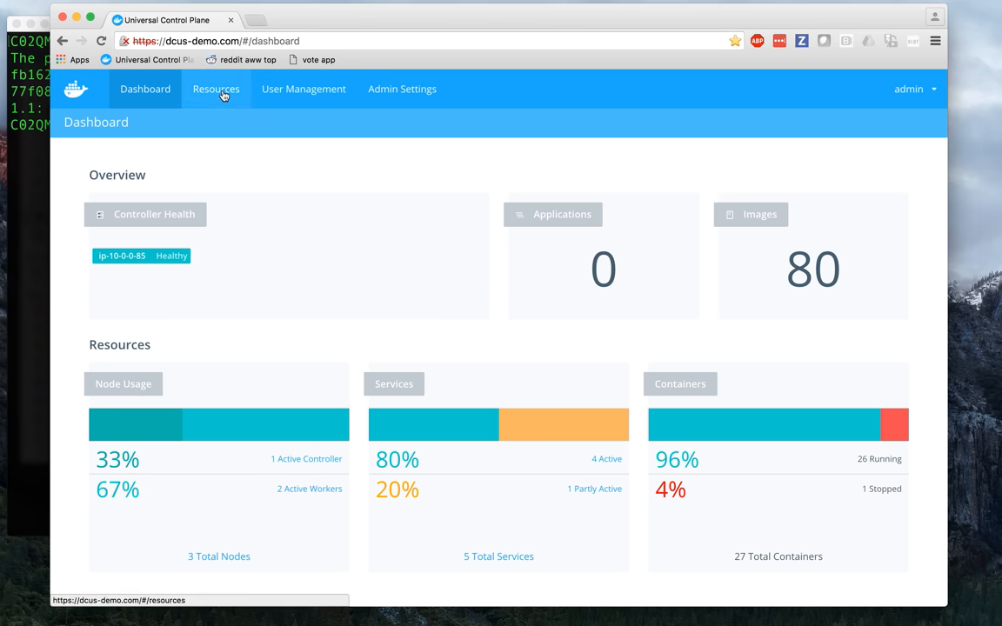
Locate the enterprise_vote service under Resources and begin editing it.
{"action": "left_click", "coordinate": [215, 89]}
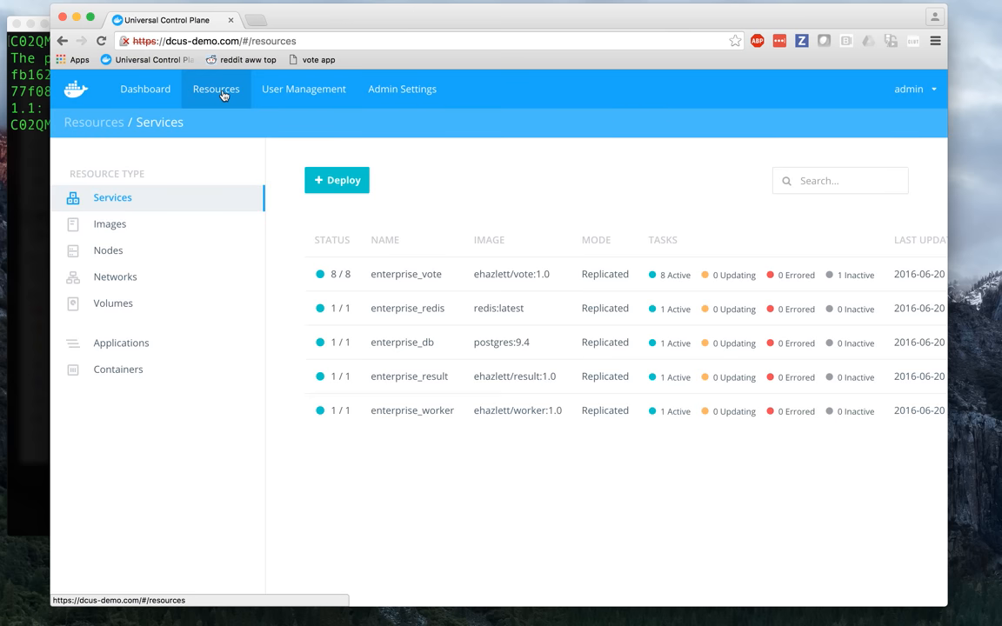
{"action": "left_click", "coordinate": [406, 274]}
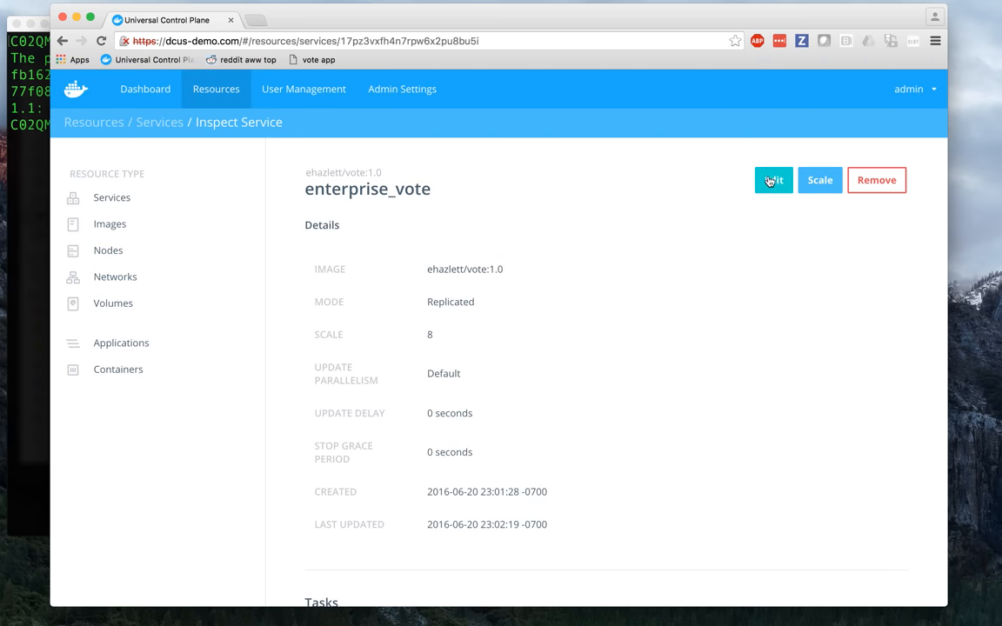
{"action": "left_click", "coordinate": [772, 180]}
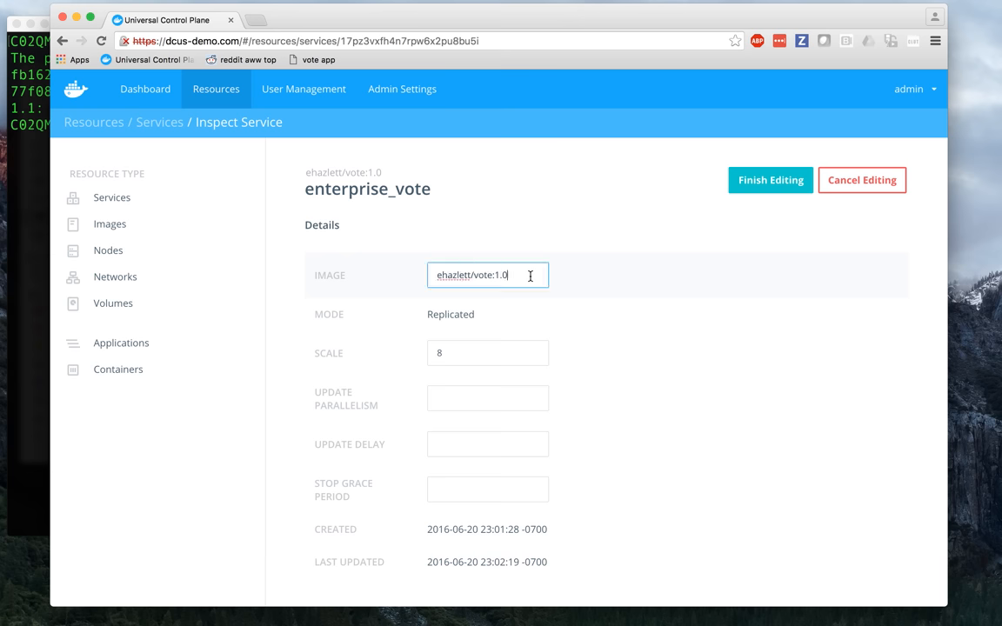
Set the image to ehazlett/vote:1.1 with update parallelism 2 and 5-second delay, then apply.
{"action": "left_click", "coordinate": [487, 397]}
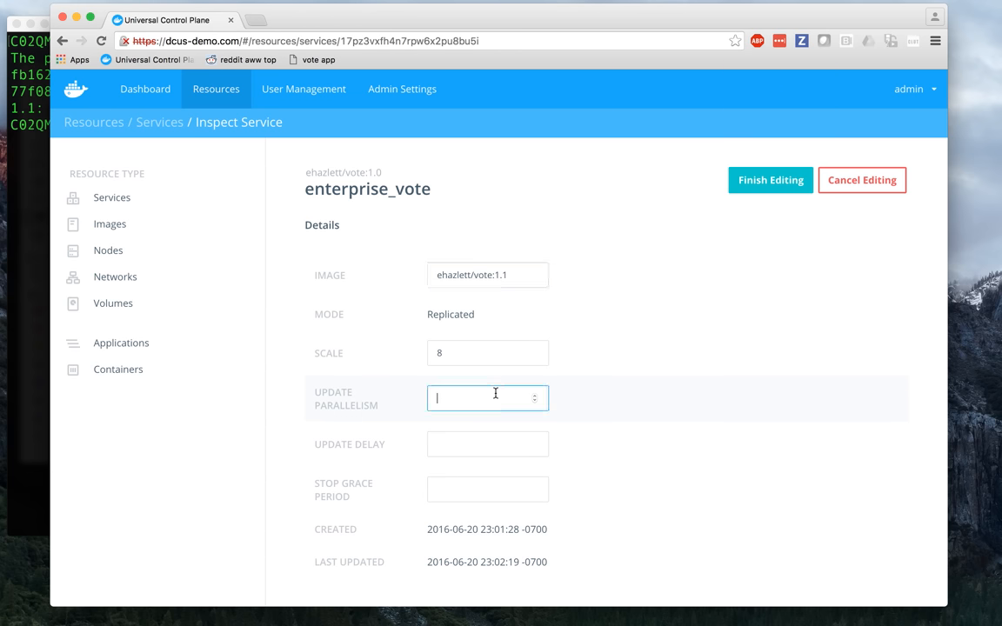
{"action": "type", "text": "2"}
{"action": "left_click", "coordinate": [488, 445]}
{"action": "type", "text": "5"}
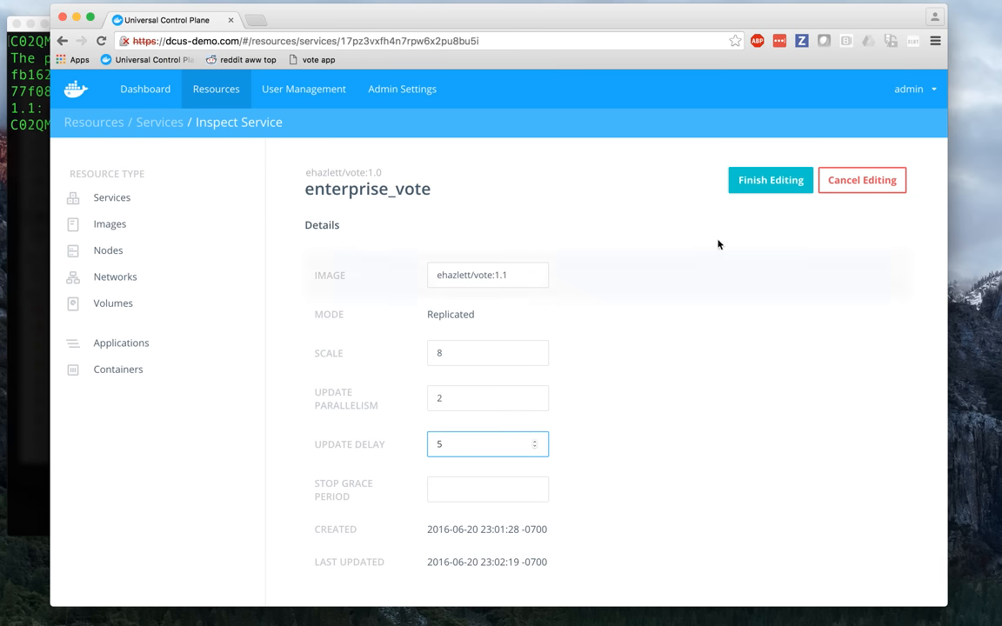
{"action": "left_click", "coordinate": [769, 181]}
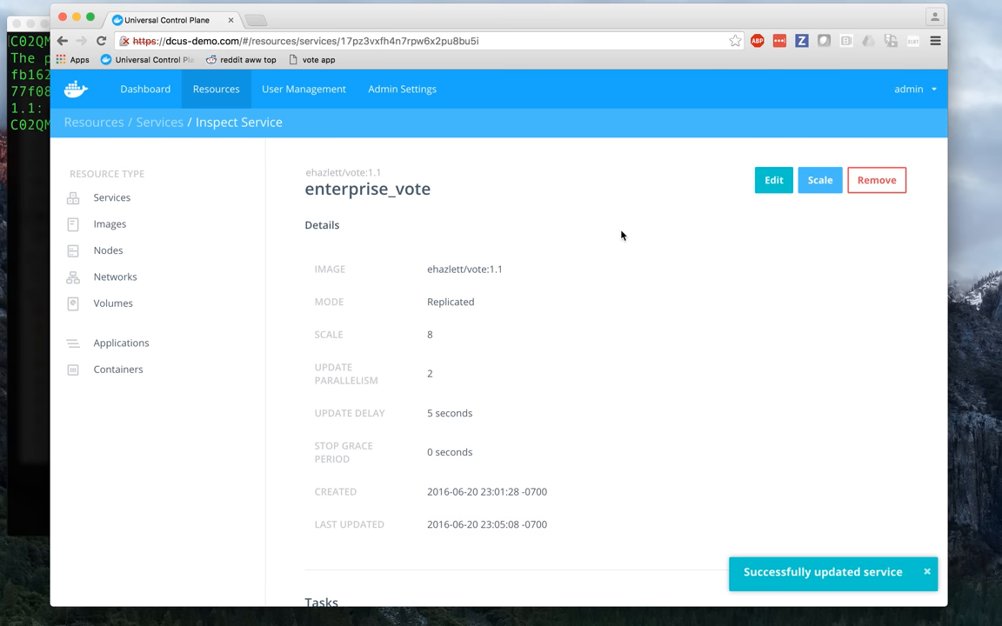